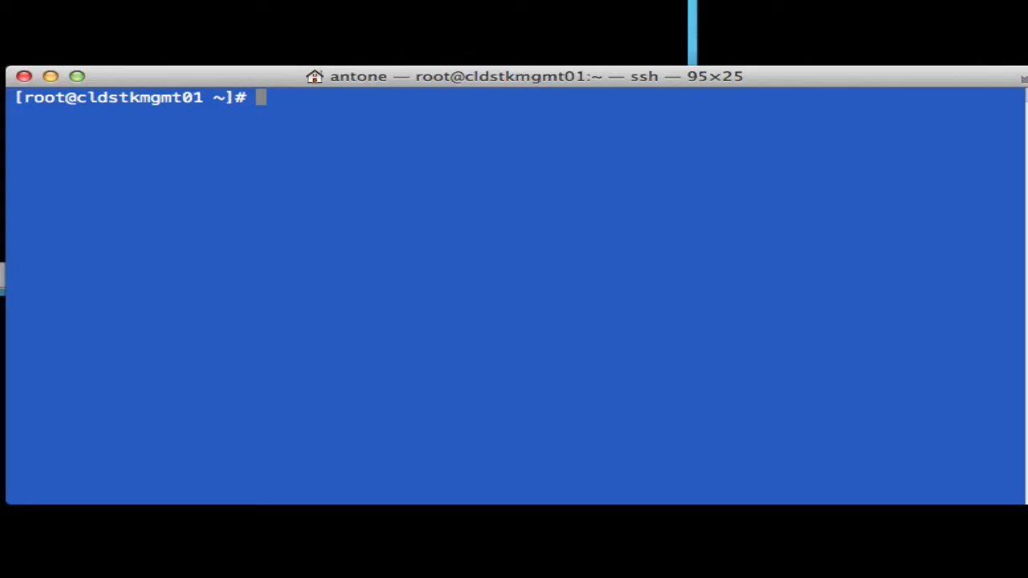
{"action": "mouse_move", "coordinate": [935, 183]}
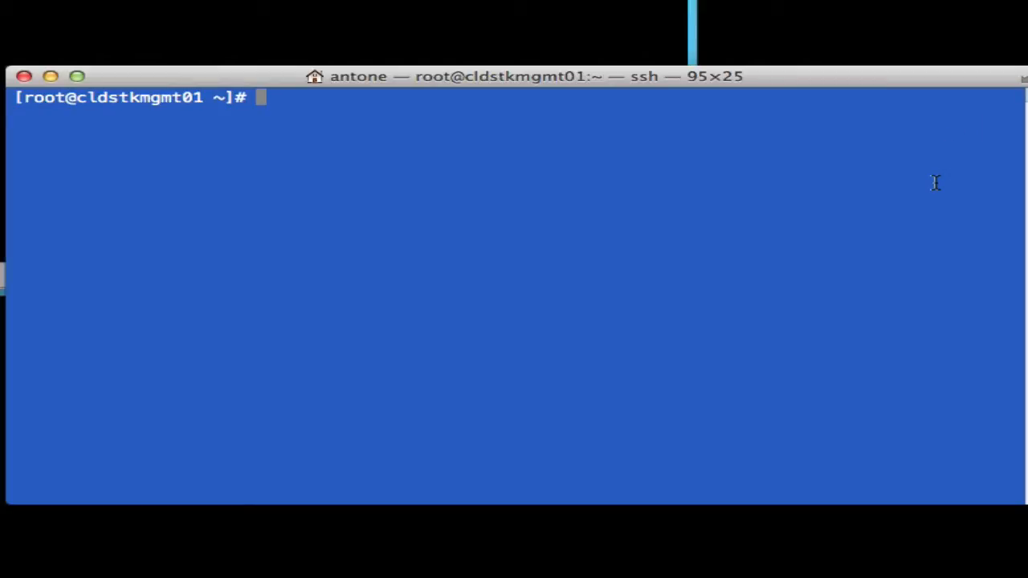
{"action": "mouse_move", "coordinate": [932, 176]}
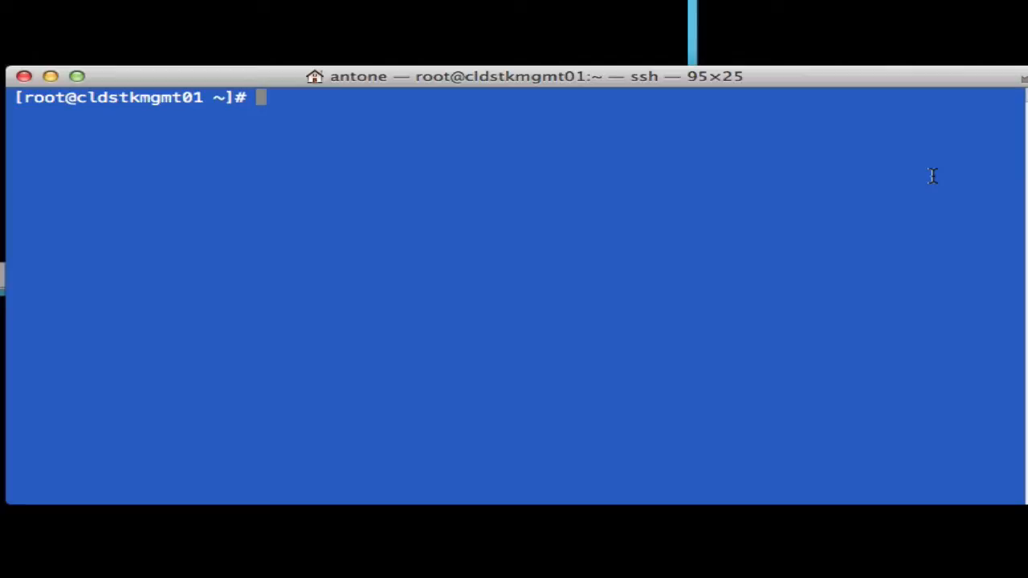
{"action": "mouse_move", "coordinate": [800, 199]}
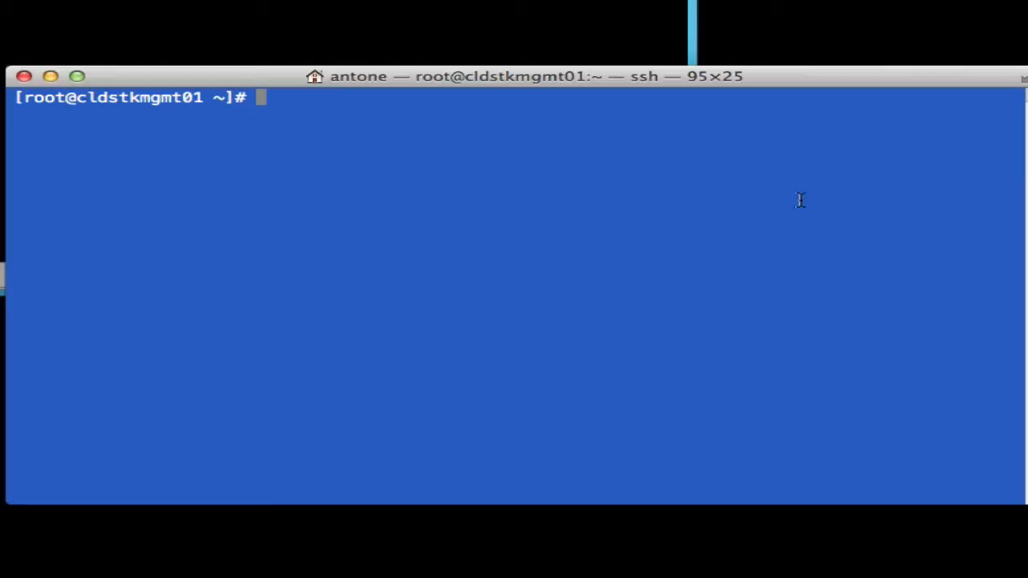
{"action": "mouse_move", "coordinate": [784, 177]}
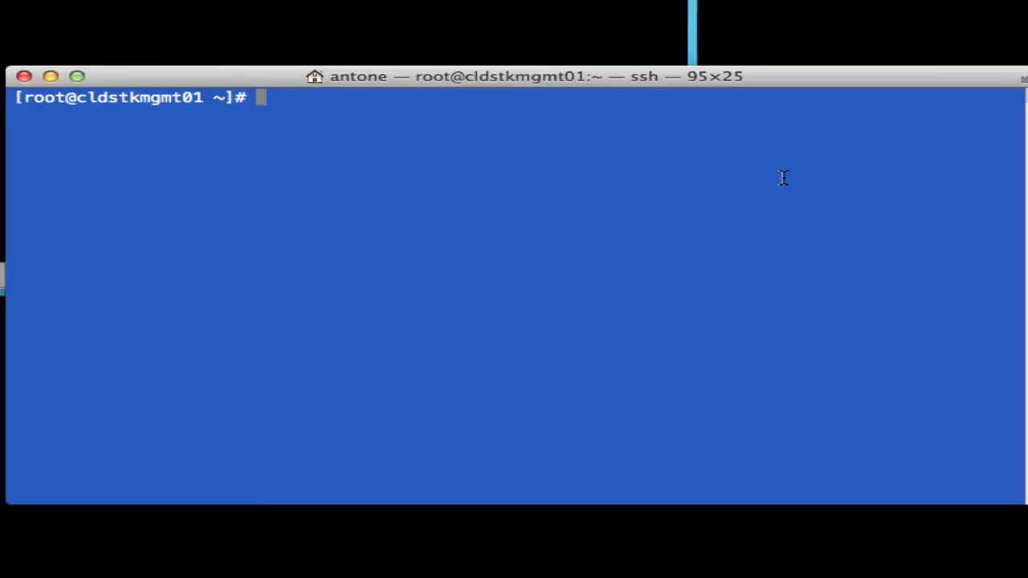
Step: Create a new /etc/yum.repos.d/cloudstack.repo file in vi, ready for editing
{"action": "type", "text": "vi /etc/"}
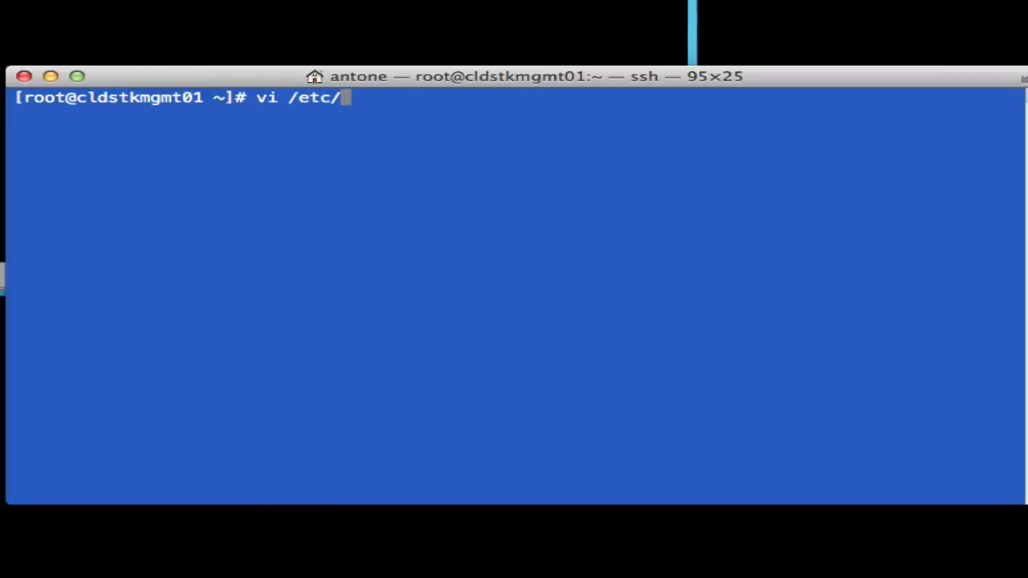
{"action": "type", "text": "yum"}
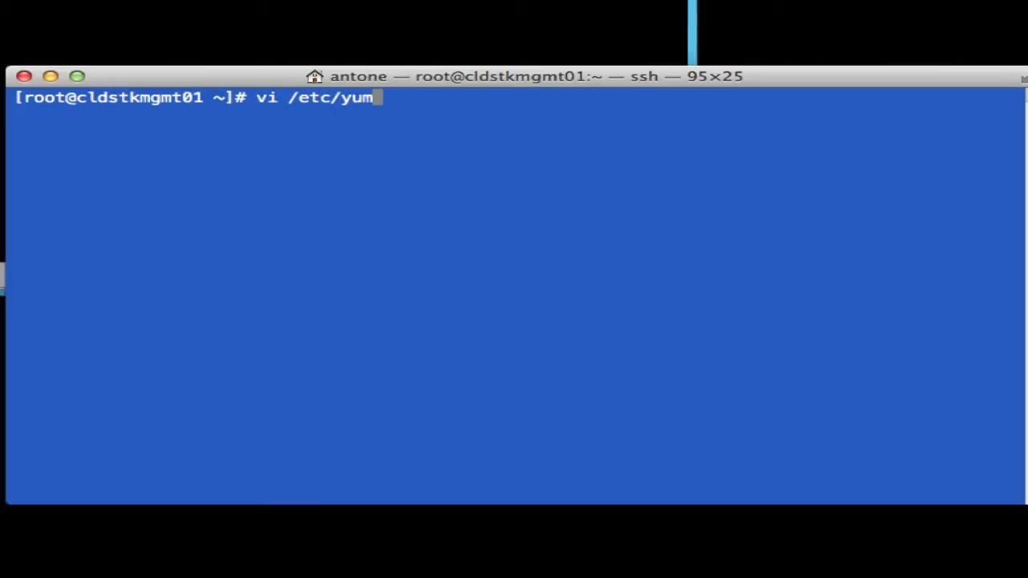
{"action": "type", "text": ".repos.d/"}
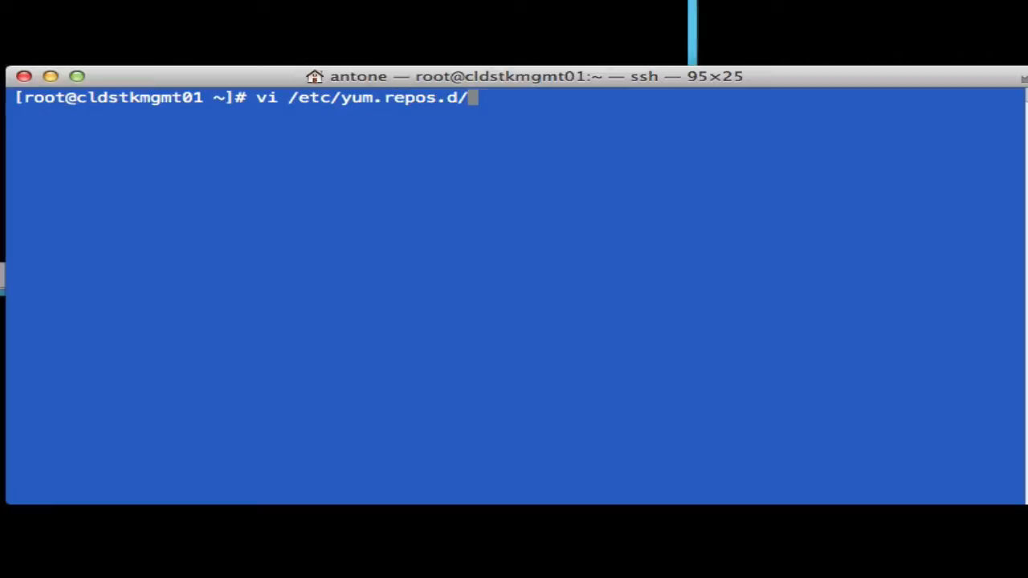
{"action": "type", "text": "clouds"}
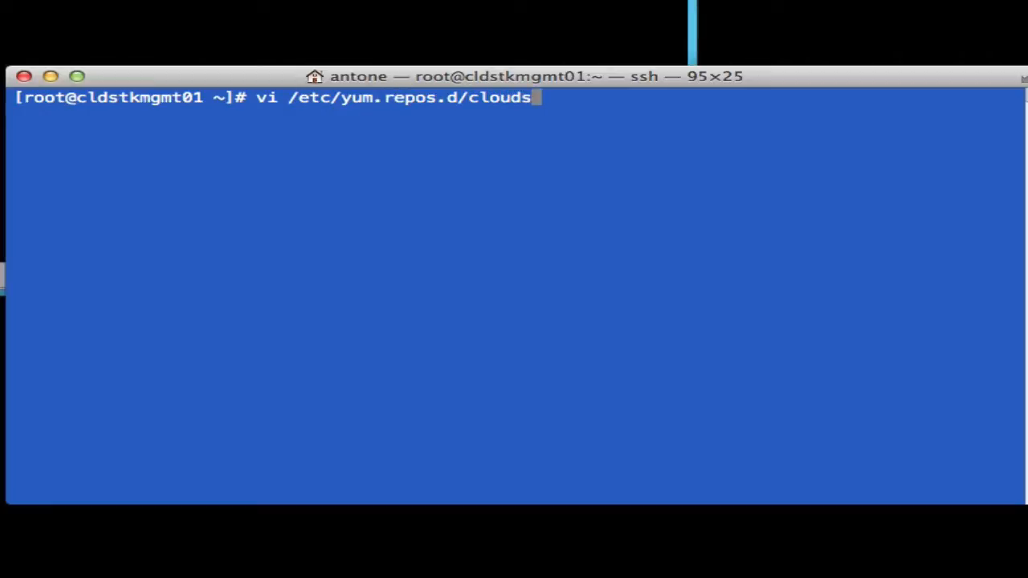
{"action": "type", "text": "tack.rep"}
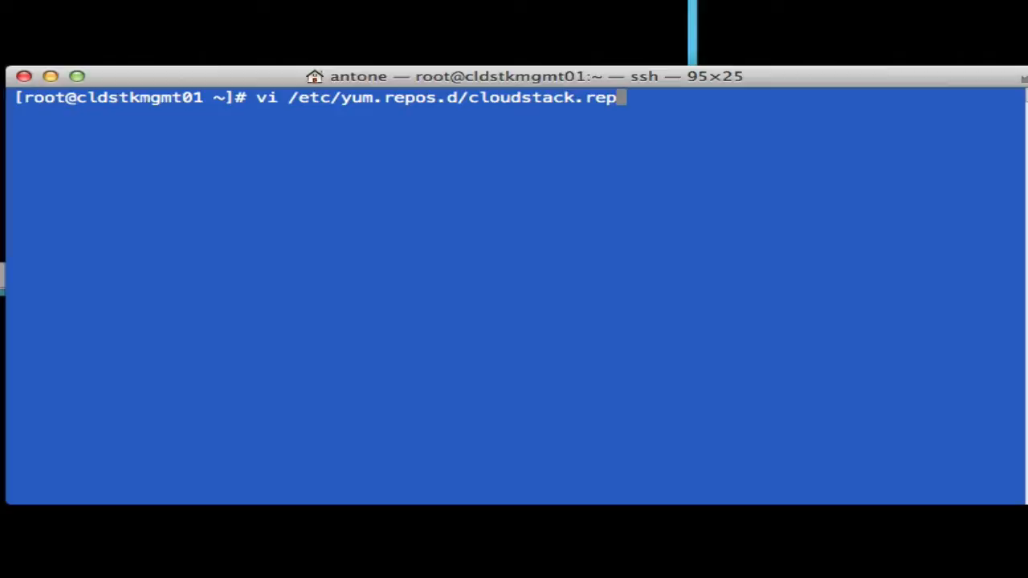
{"action": "type", "text": "o"}
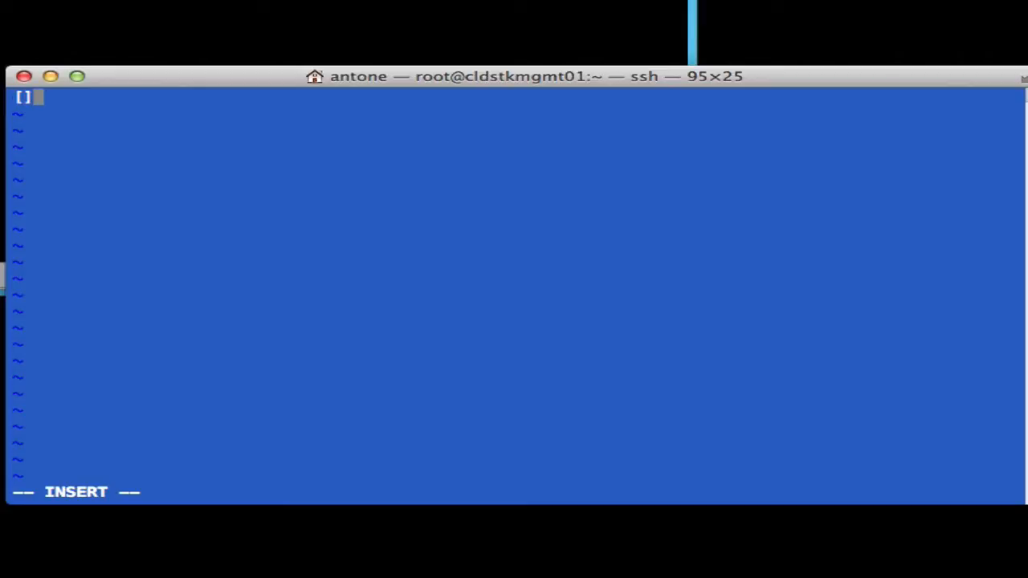
Step: Write the [cloudstack] section header and name=cloudstack line in the repo file
{"action": "type", "text": "clous"}
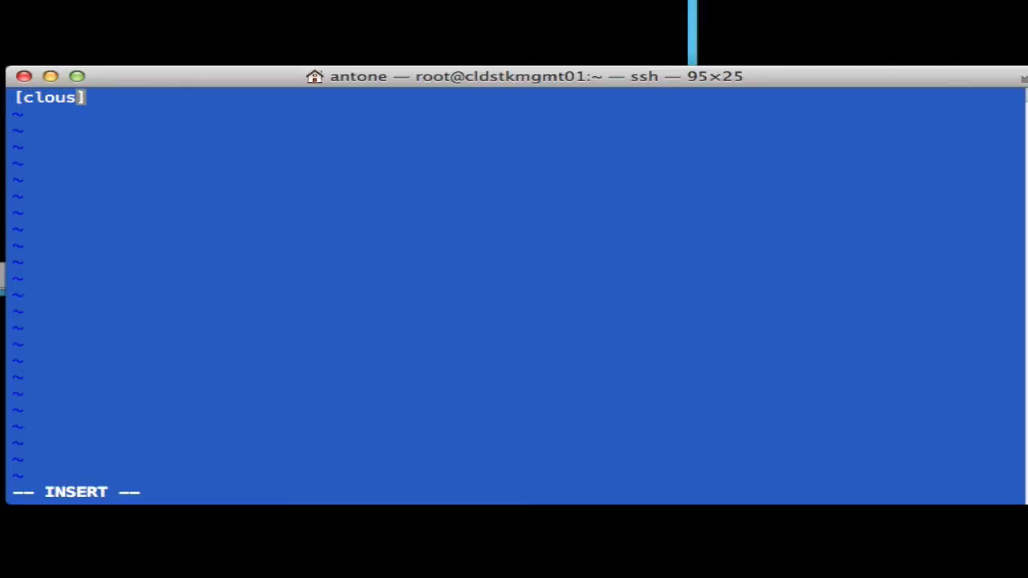
{"action": "type", "text": "dstack"}
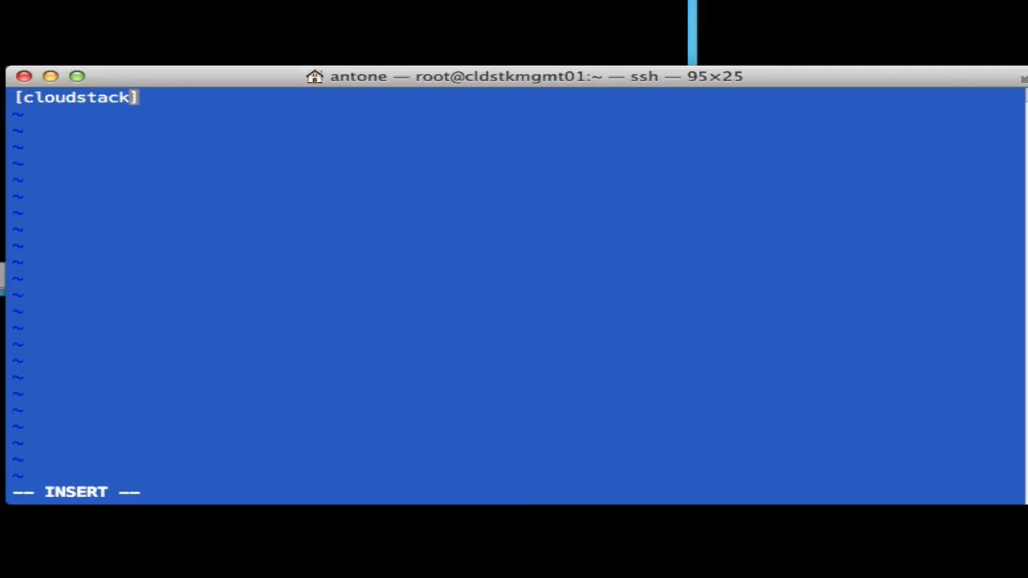
{"action": "type", "text": "na"}
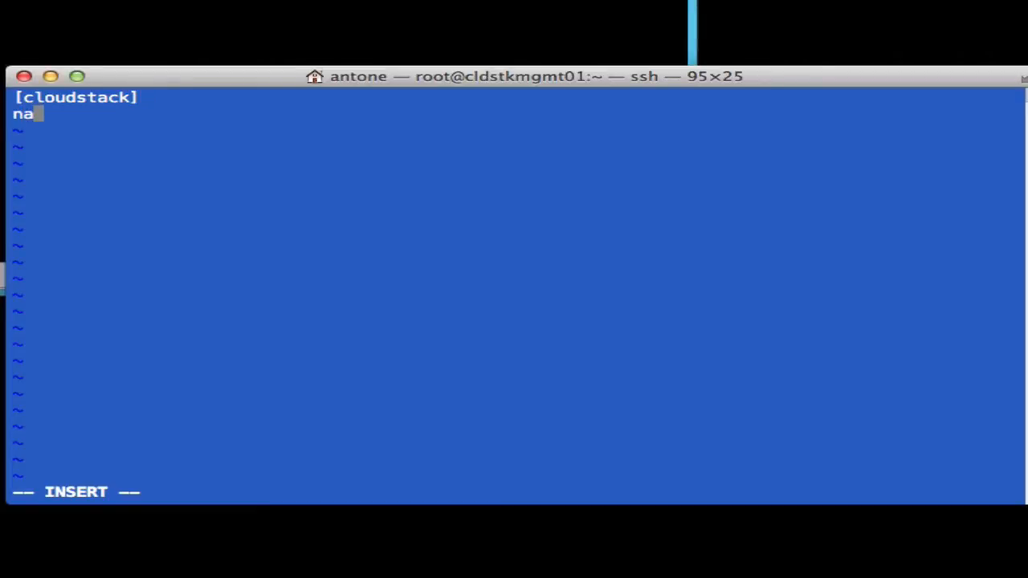
{"action": "type", "text": "me"}
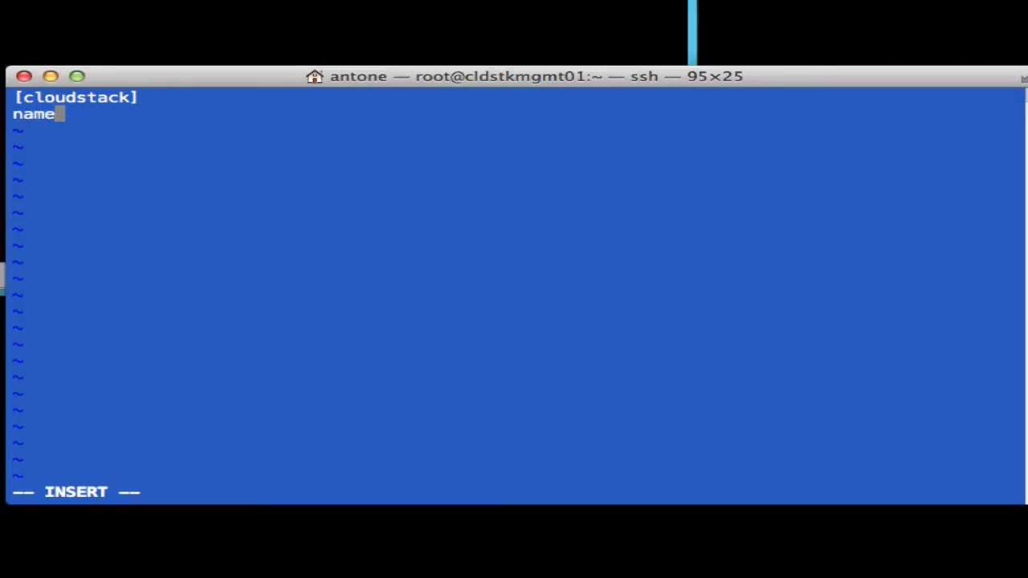
{"action": "type", "text": "=clou"}
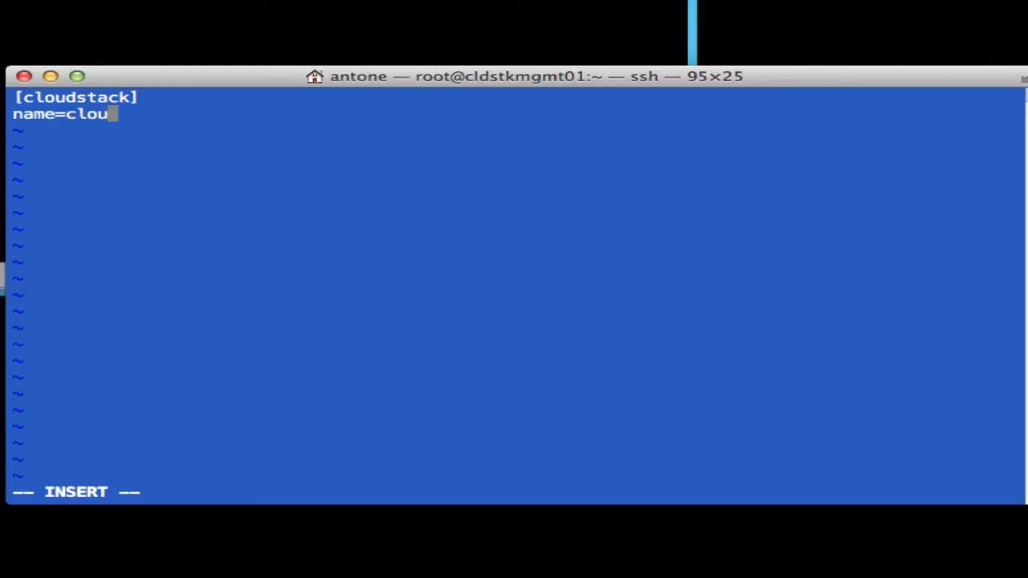
{"action": "type", "text": "dstack"}
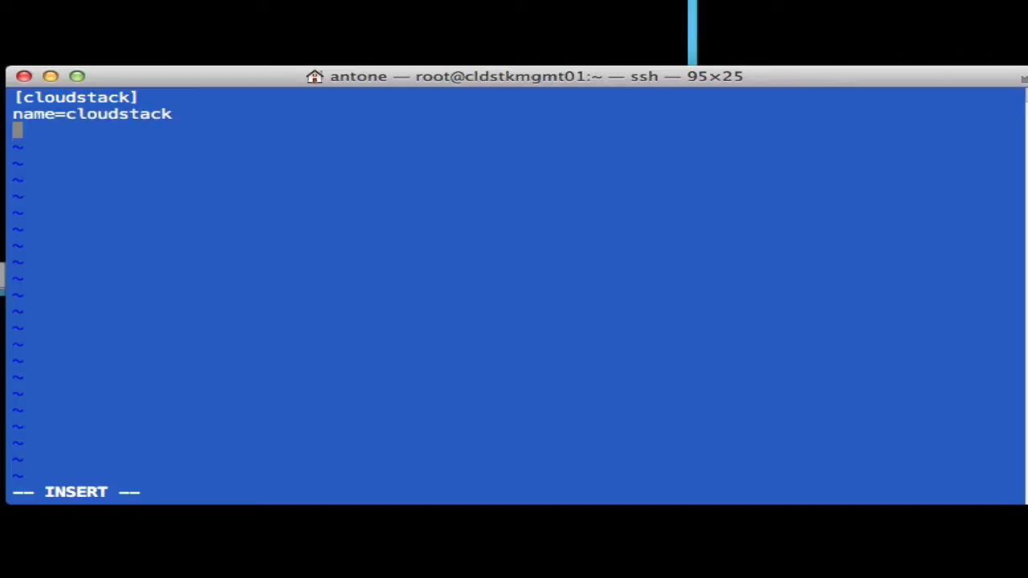
{"action": "type", "text": "baseurl"}
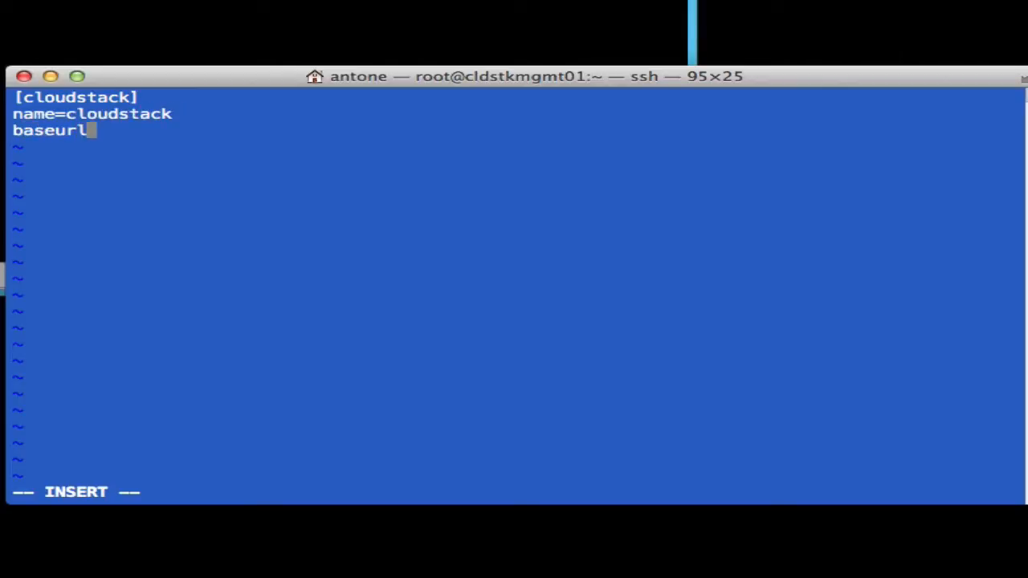
{"action": "type", "text": "="}
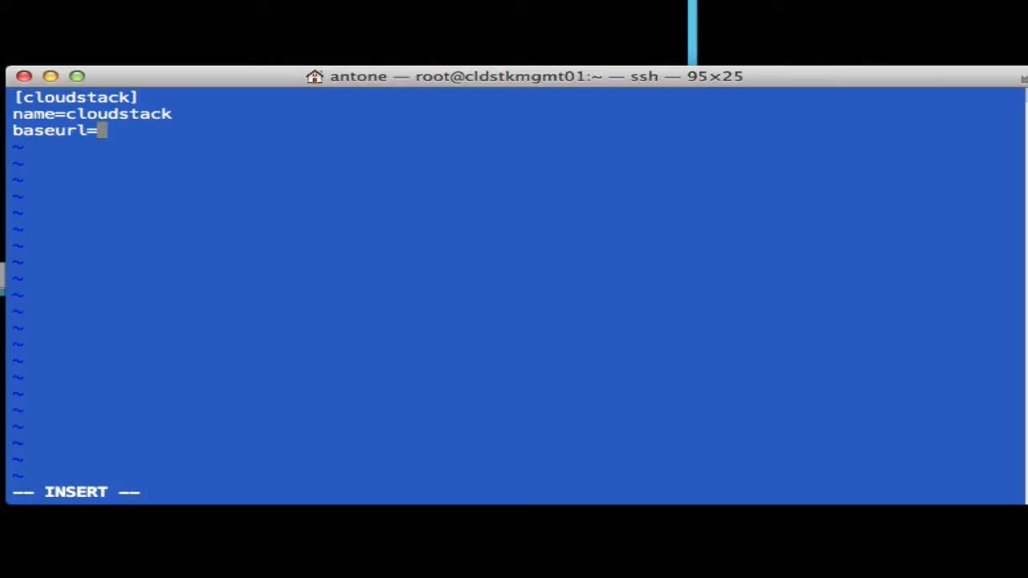
{"action": "type", "text": "http://"}
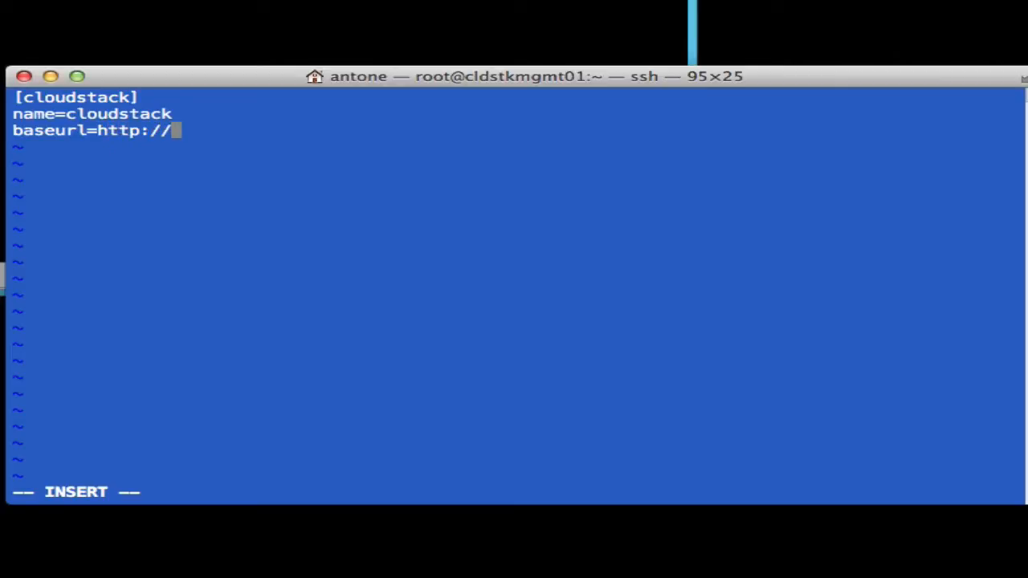
{"action": "type", "text": "clouds"}
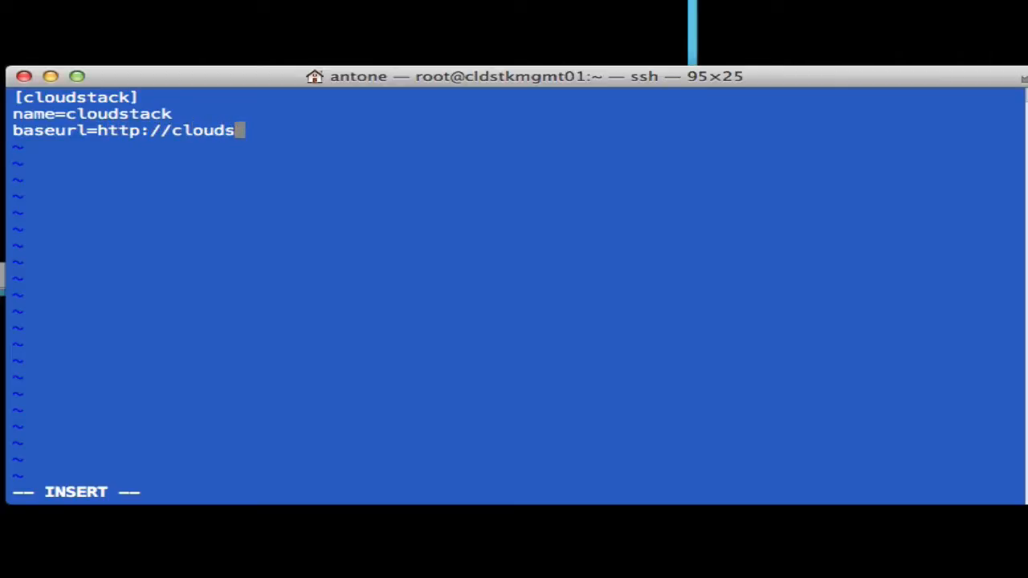
{"action": "type", "text": "tack."}
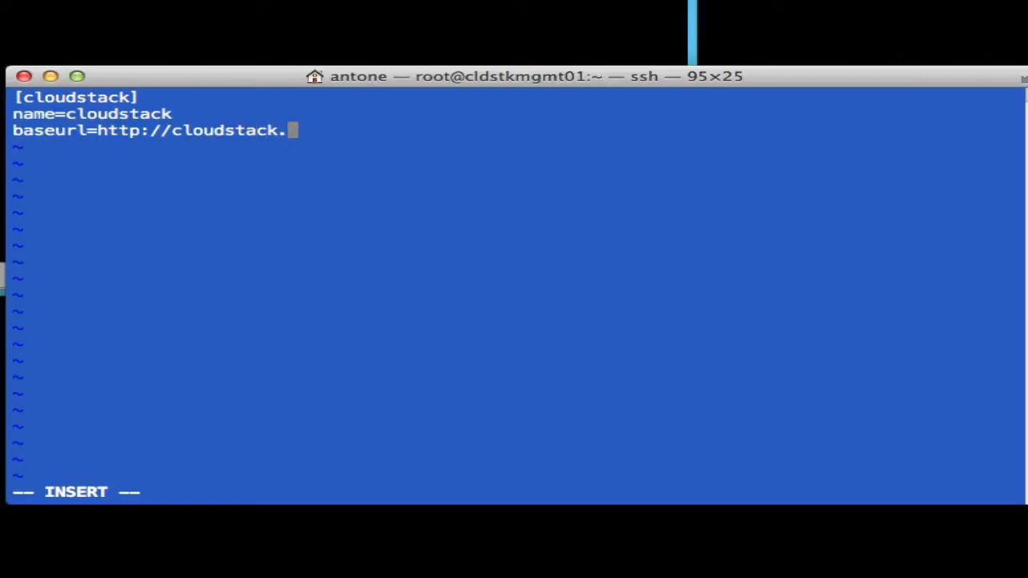
{"action": "type", "text": "apt-ge"}
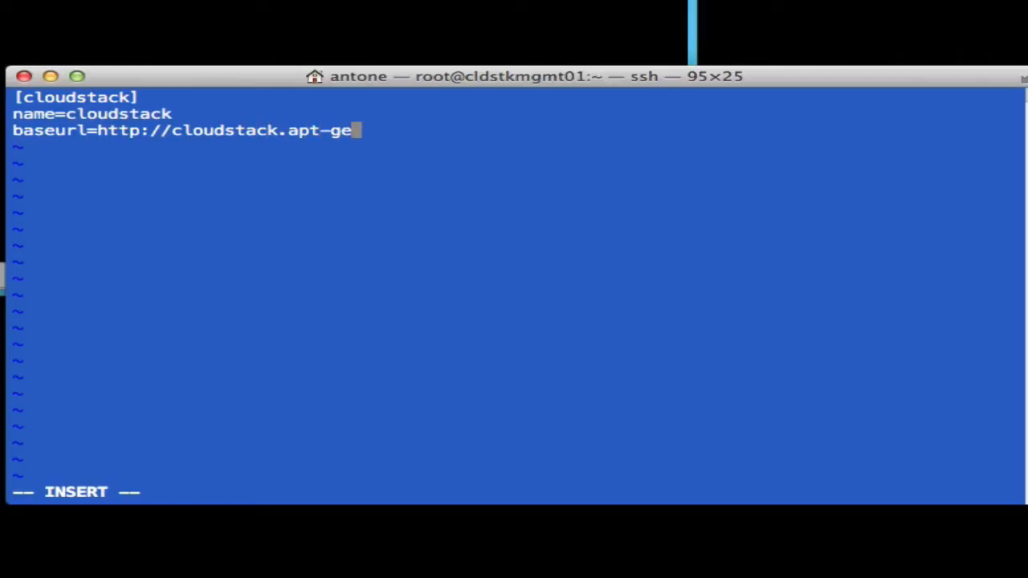
{"action": "type", "text": "t.e"}
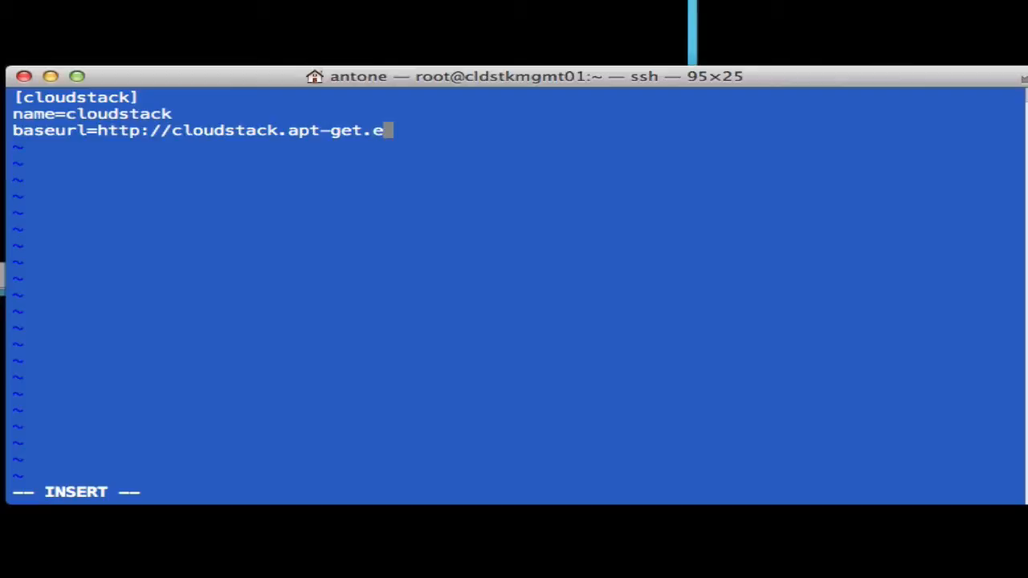
{"action": "type", "text": "u/"}
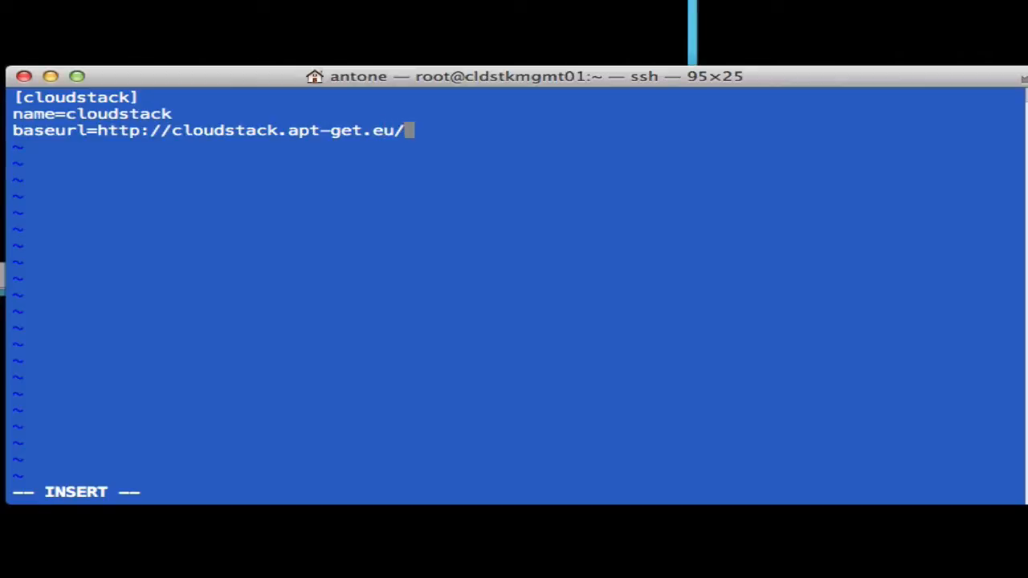
{"action": "type", "text": "rhel"}
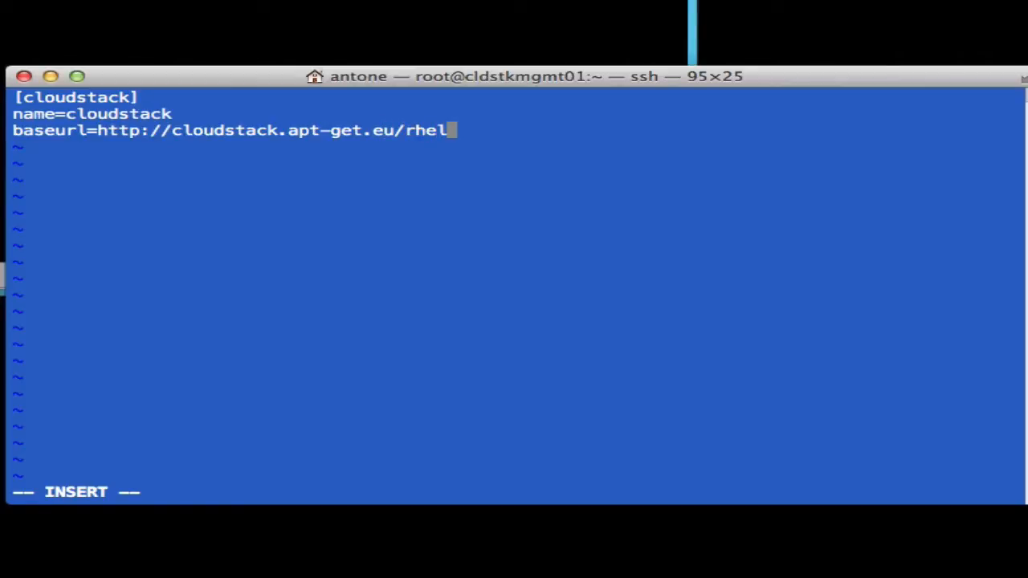
{"action": "type", "text": "/4."}
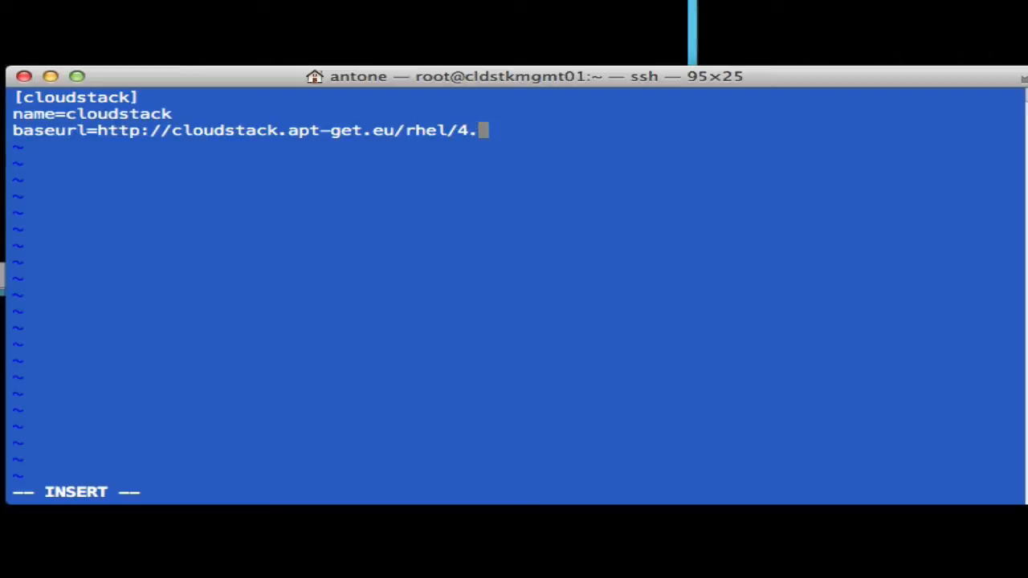
{"action": "type", "text": "0/"}
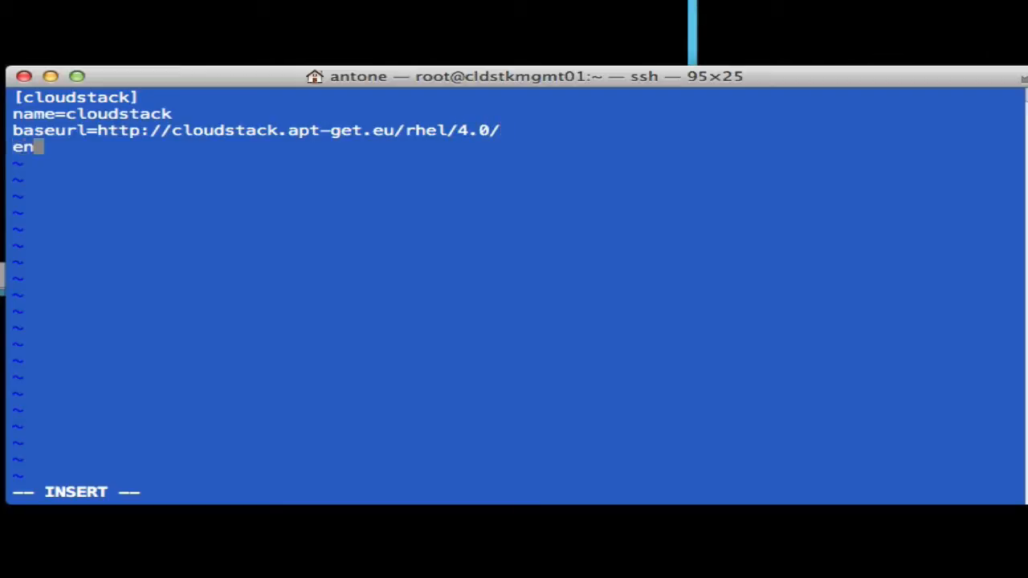
Step: Add enabled=1 and gpgcheck=0, then save the repo file and return to the shell
{"action": "type", "text": "ab"}
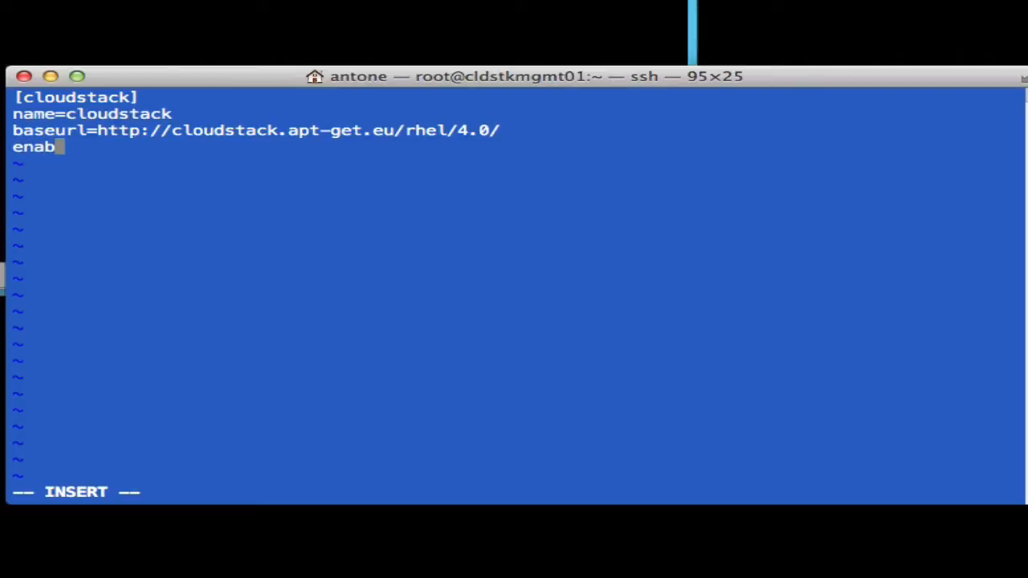
{"action": "type", "text": "led="}
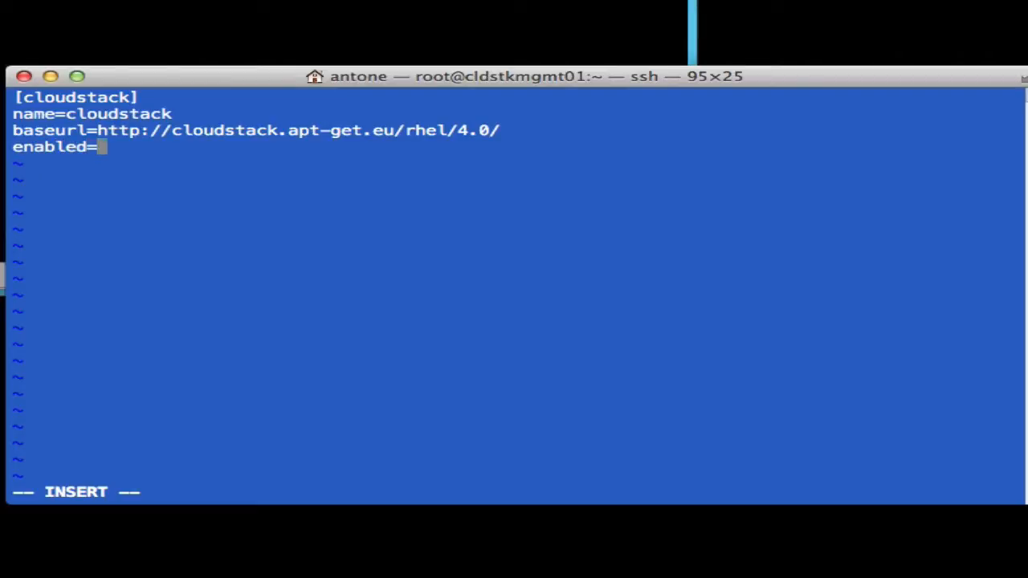
{"action": "type", "text": "1"}
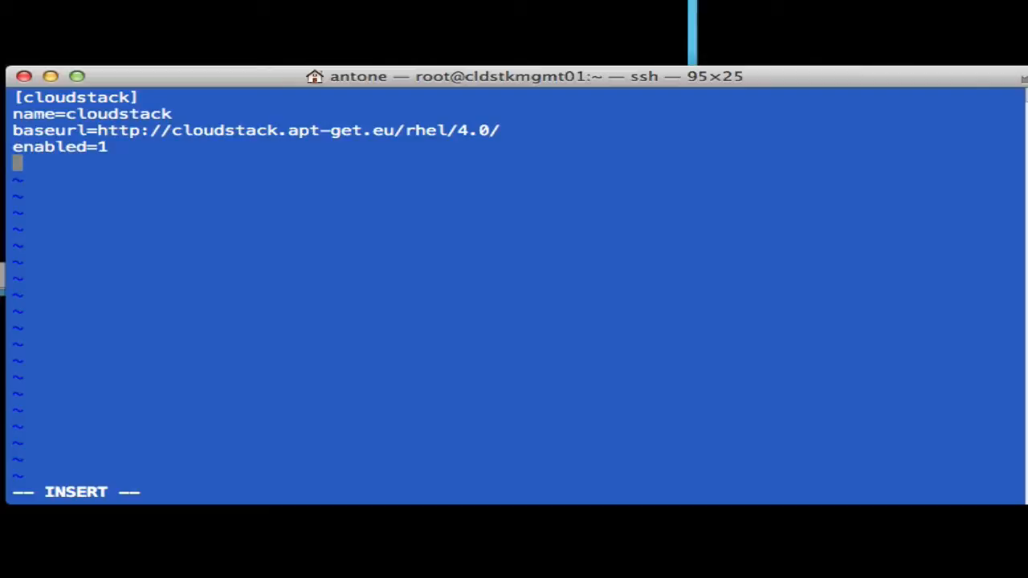
{"action": "type", "text": "gpgcheck"}
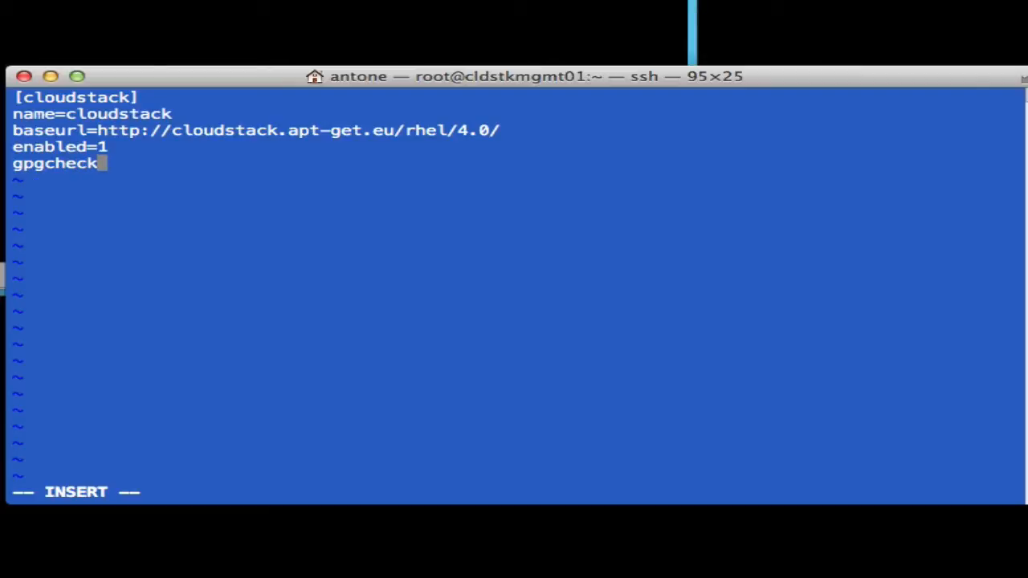
{"action": "type", "text": "=0"}
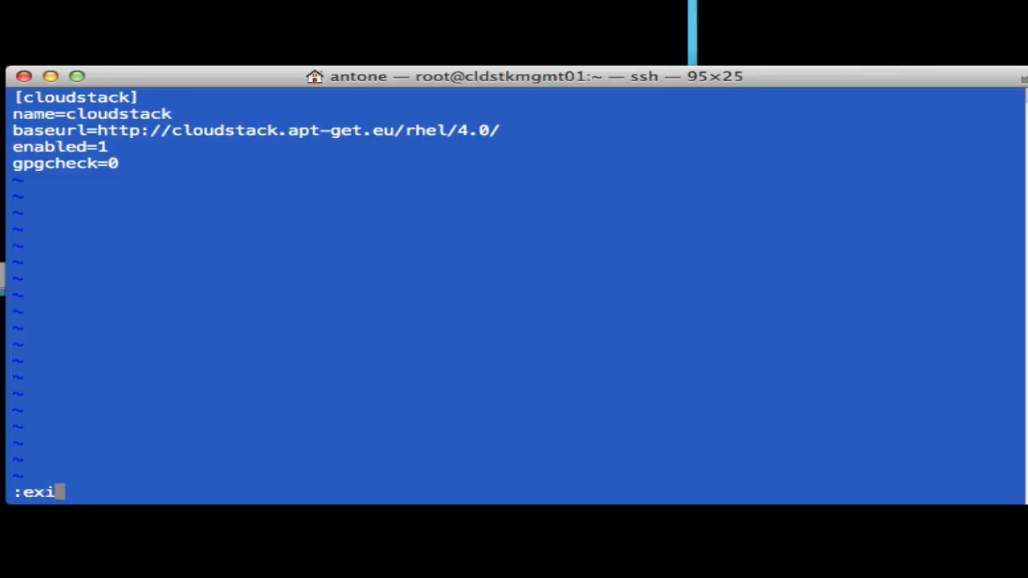
{"action": "key", "text": "Return"}
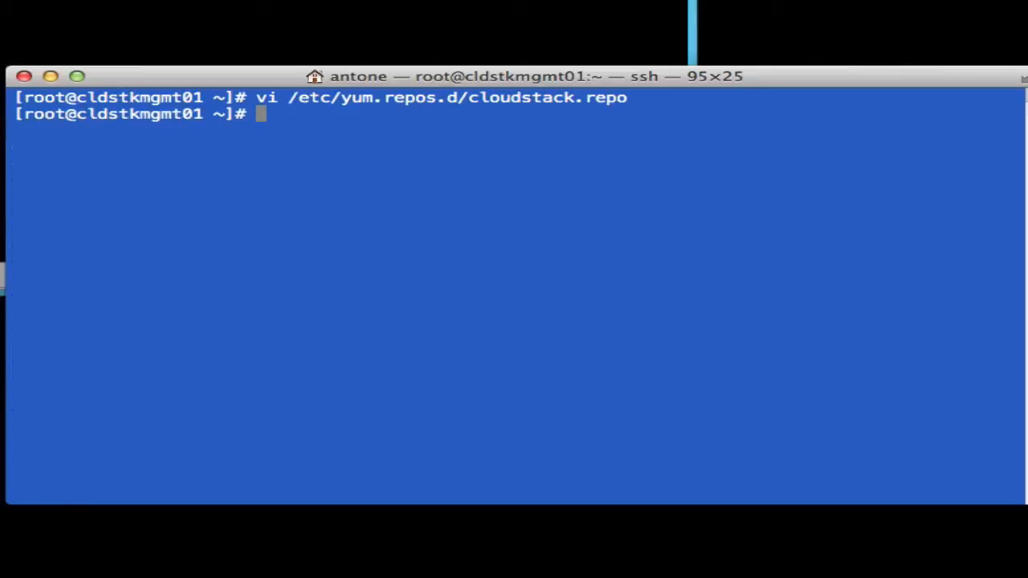
Step: Run yum update so the cloudstack repository metadata loads with no updates pending
{"action": "type", "text": "yum update"}
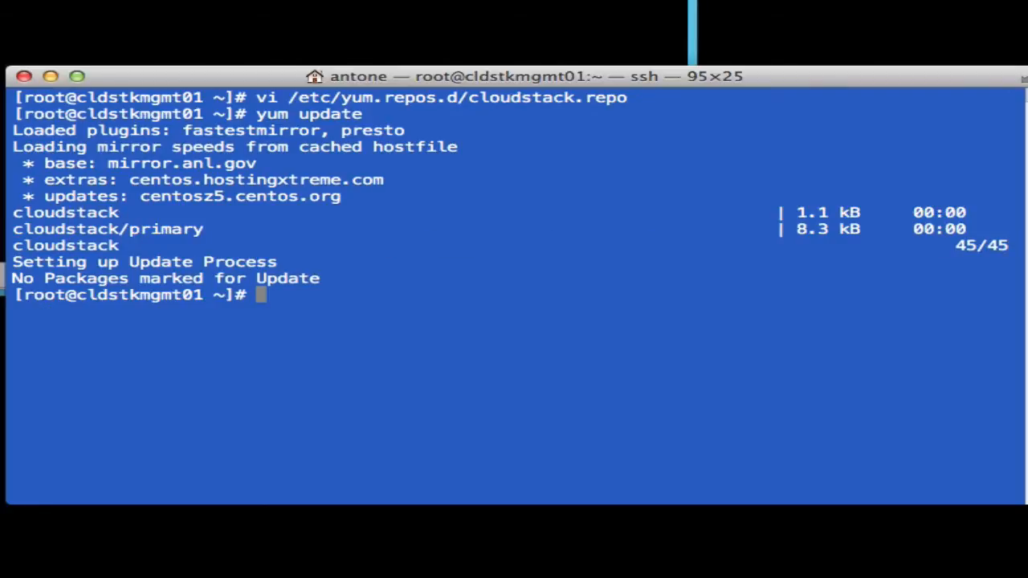
{"action": "type", "text": "clo"}
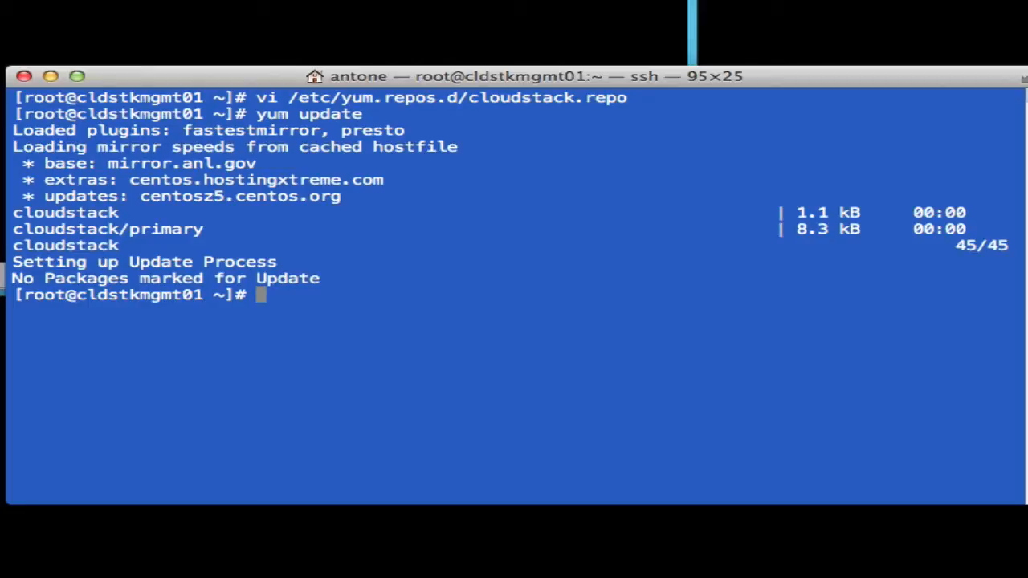
Step: Run yum install cloud-client -y and let it finish with all dependencies
{"action": "type", "text": "yum"}
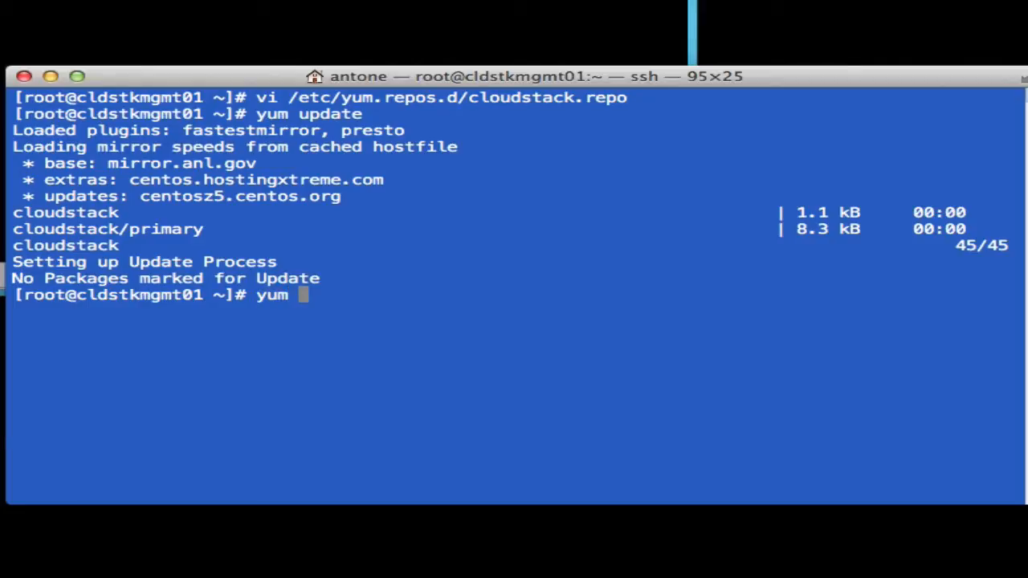
{"action": "type", "text": "clou"}
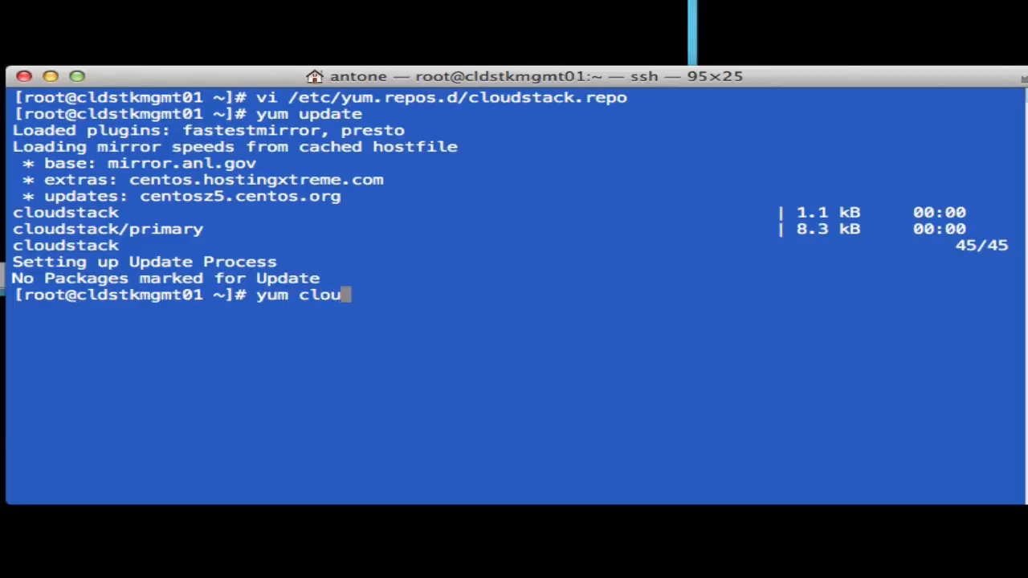
{"action": "type", "text": "d"}
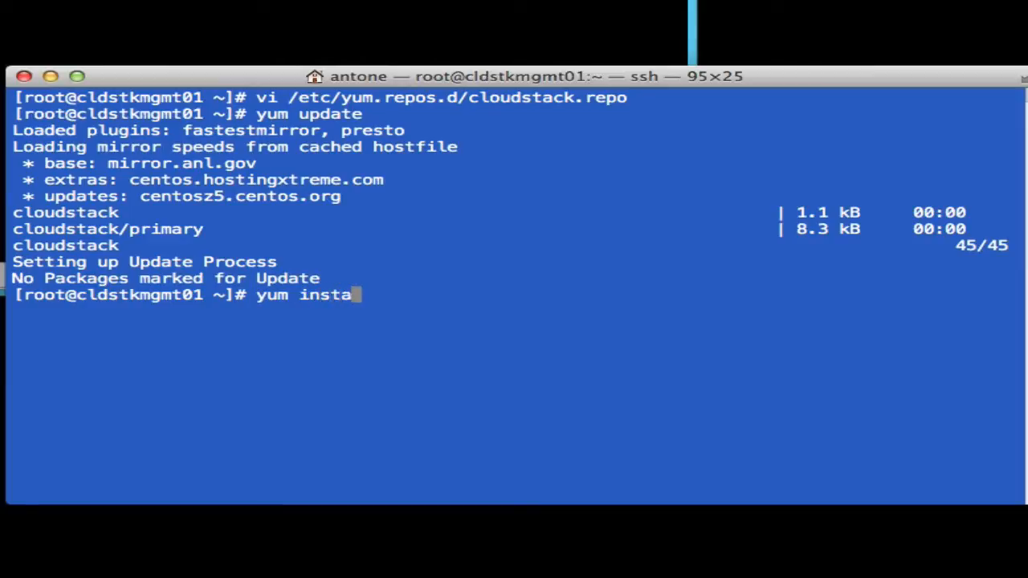
{"action": "type", "text": "ll cloud-clie"}
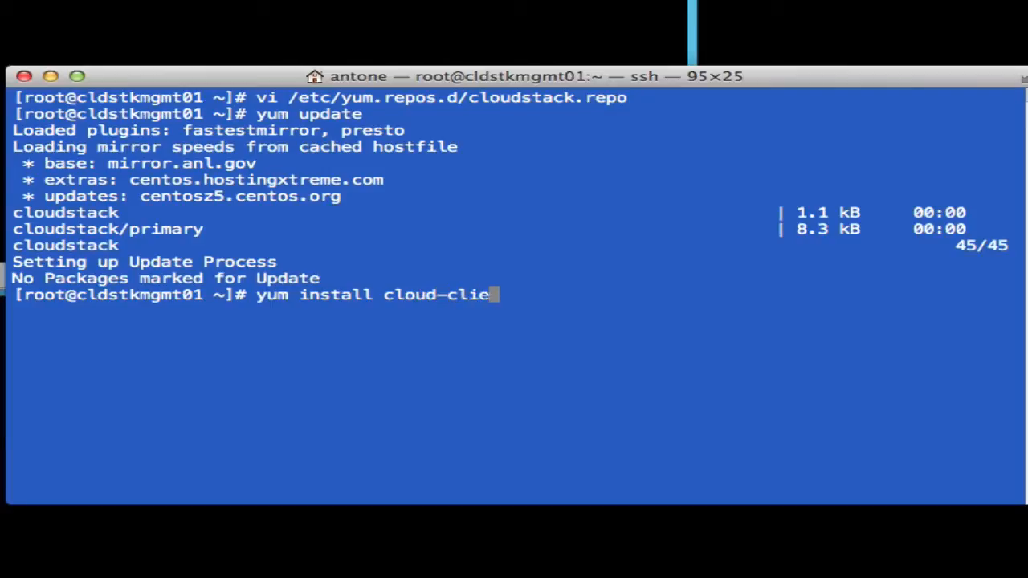
{"action": "type", "text": "nt -y"}
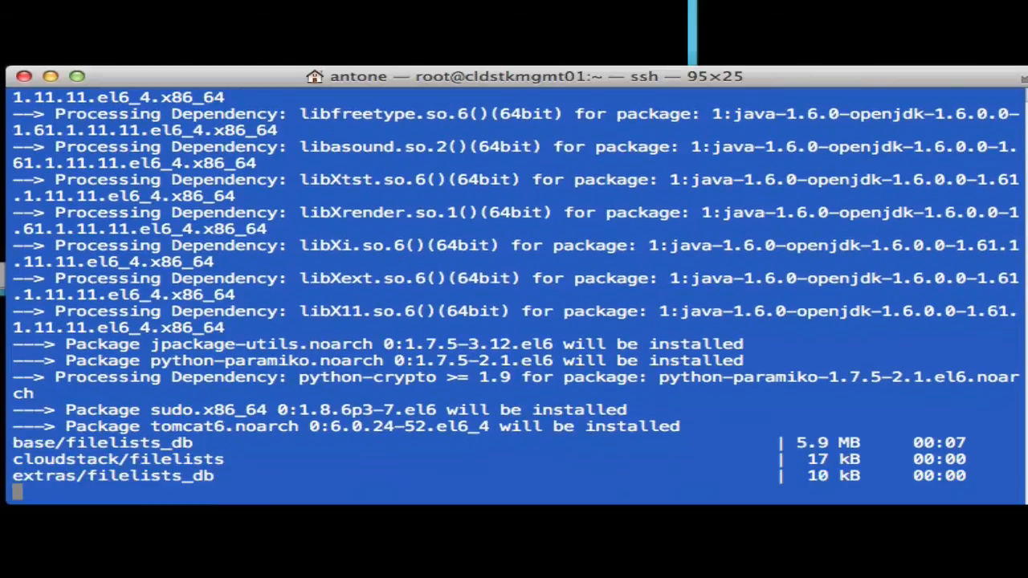
{"action": "scroll", "scroll_direction": "down", "scroll_amount": 3}
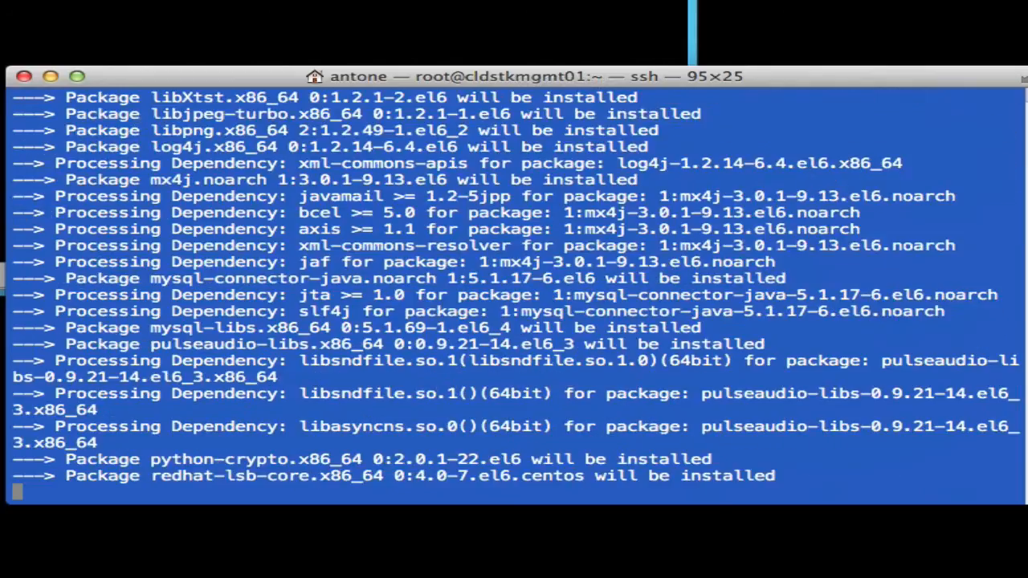
{"action": "scroll", "scroll_direction": "down", "scroll_amount": 3}
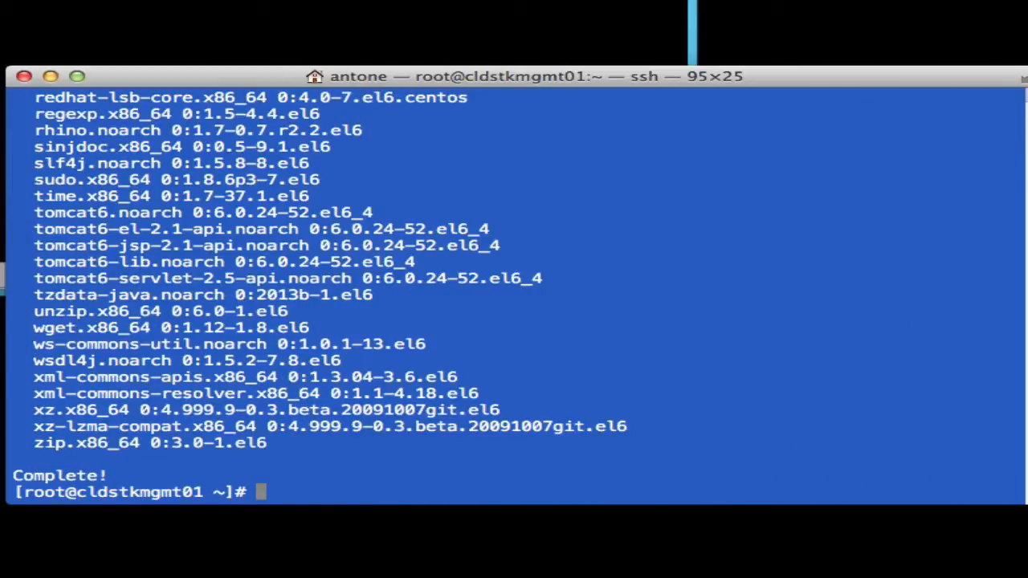
{"action": "mouse_move", "coordinate": [791, 79]}
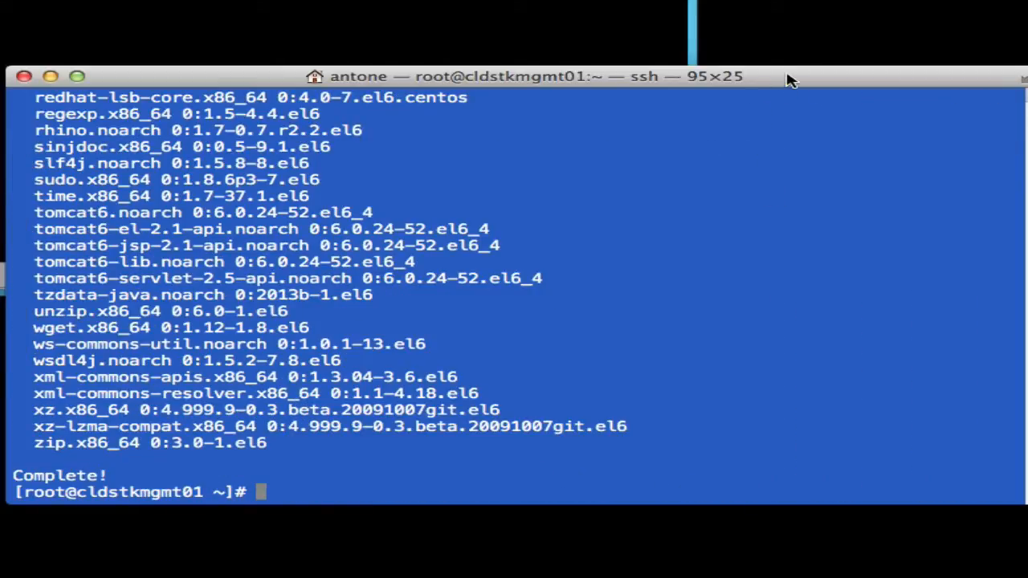
{"action": "mouse_move", "coordinate": [550, 378]}
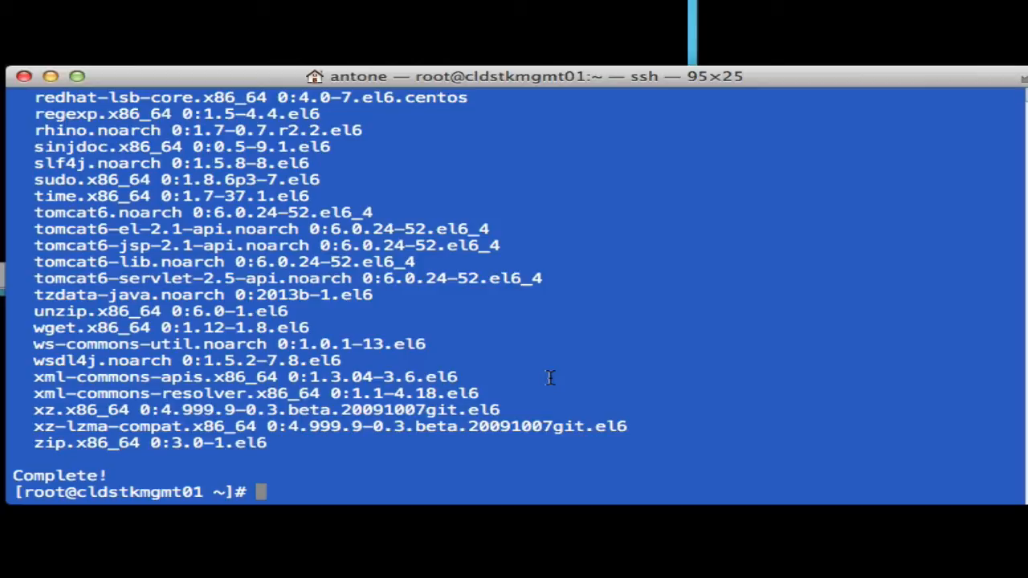
Step: Run yum install mysql-server ntp -y until it reports Complete!
{"action": "type", "text": "yum"}
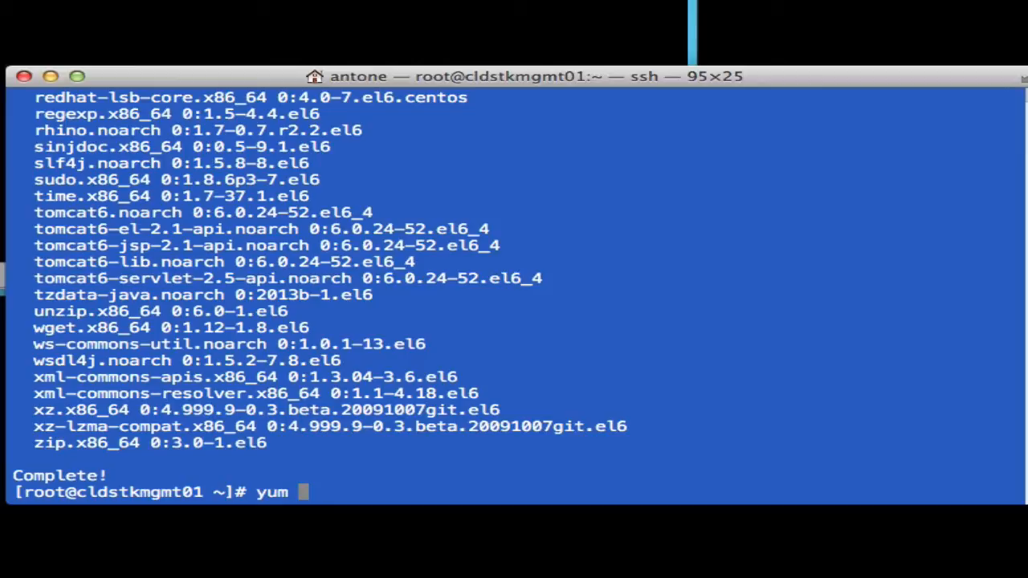
{"action": "type", "text": "mysql"}
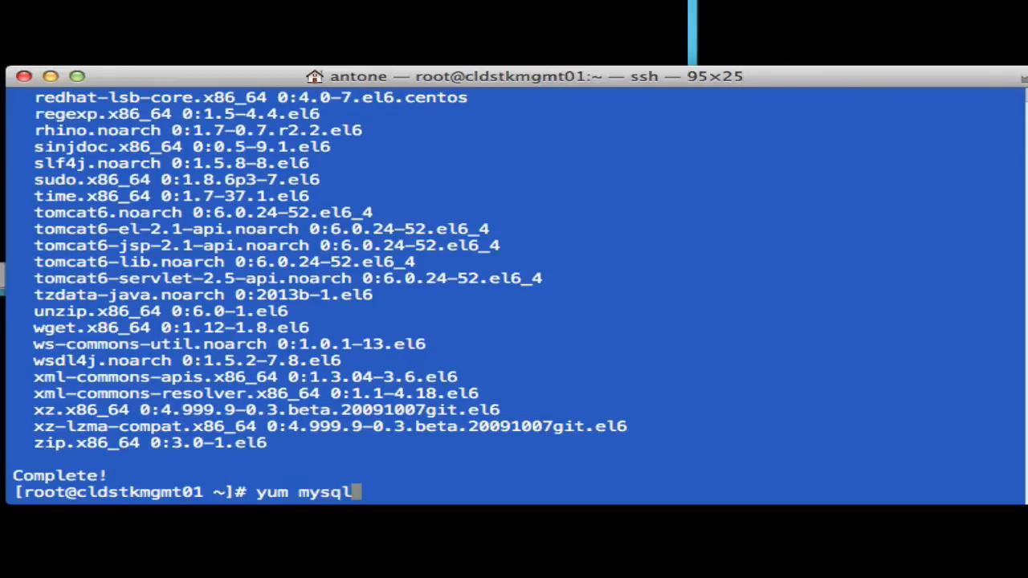
{"action": "type", "text": "-ser"}
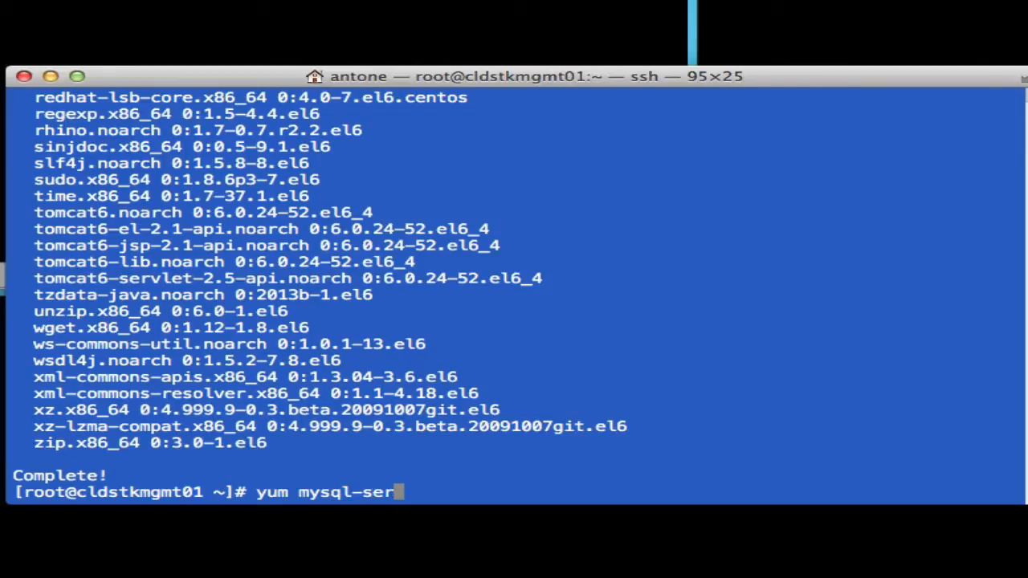
{"action": "type", "text": "ver"}
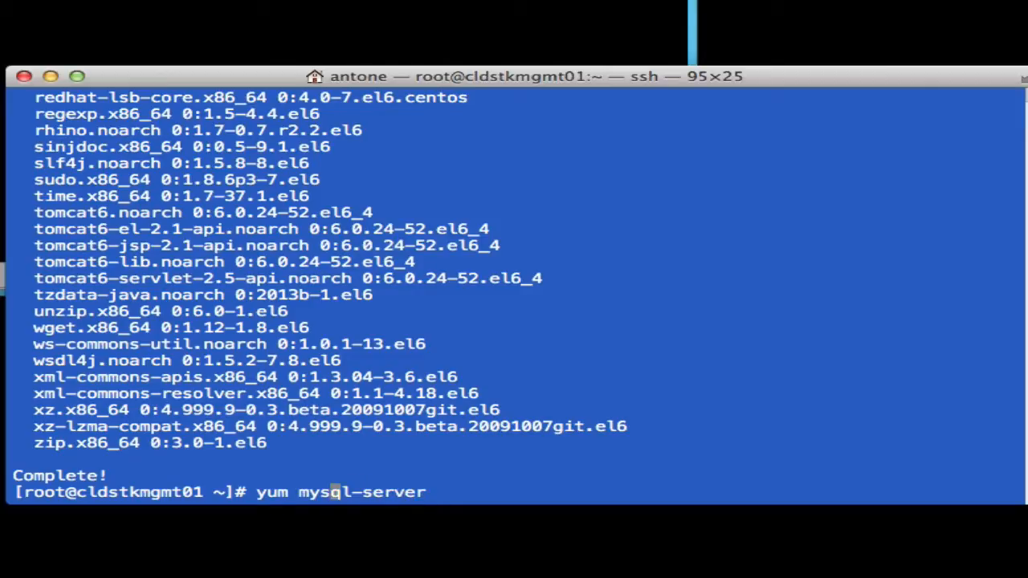
{"action": "type", "text": "install"}
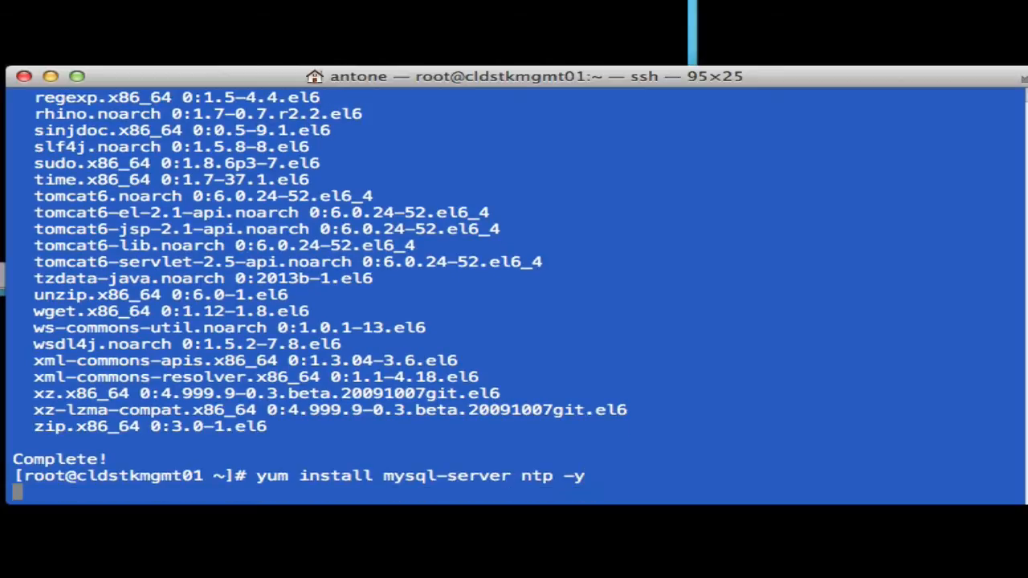
{"action": "key", "text": "Return"}
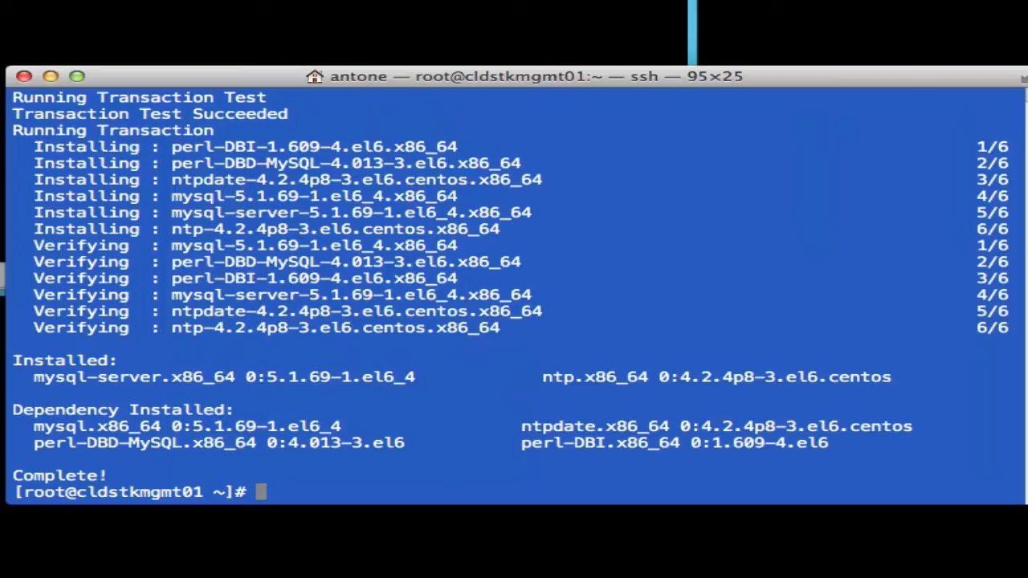
{"action": "type", "text": "srv"}
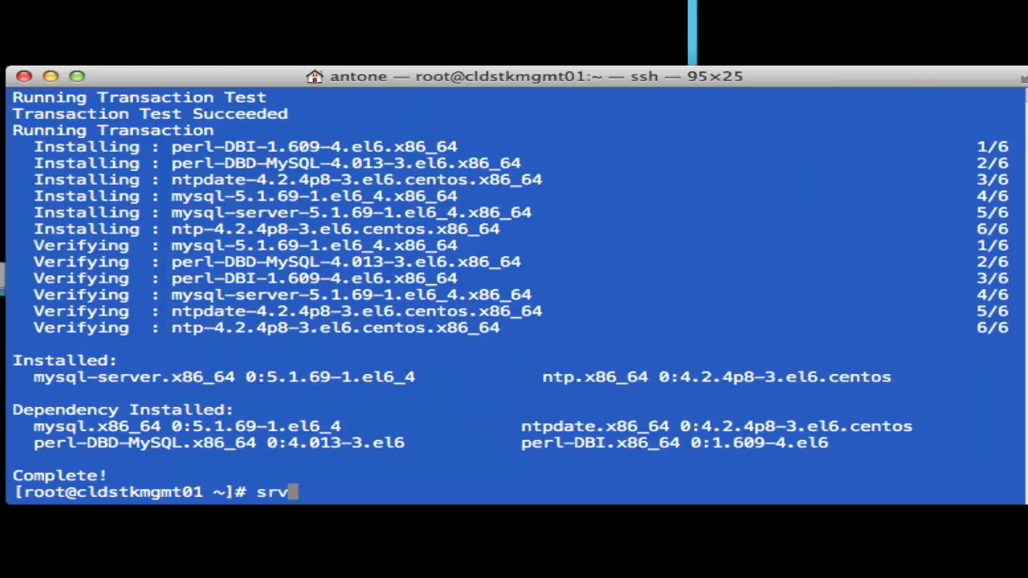
Step: Start the MySQL daemon with service mysqld start
{"action": "key", "text": "BackSpace"}
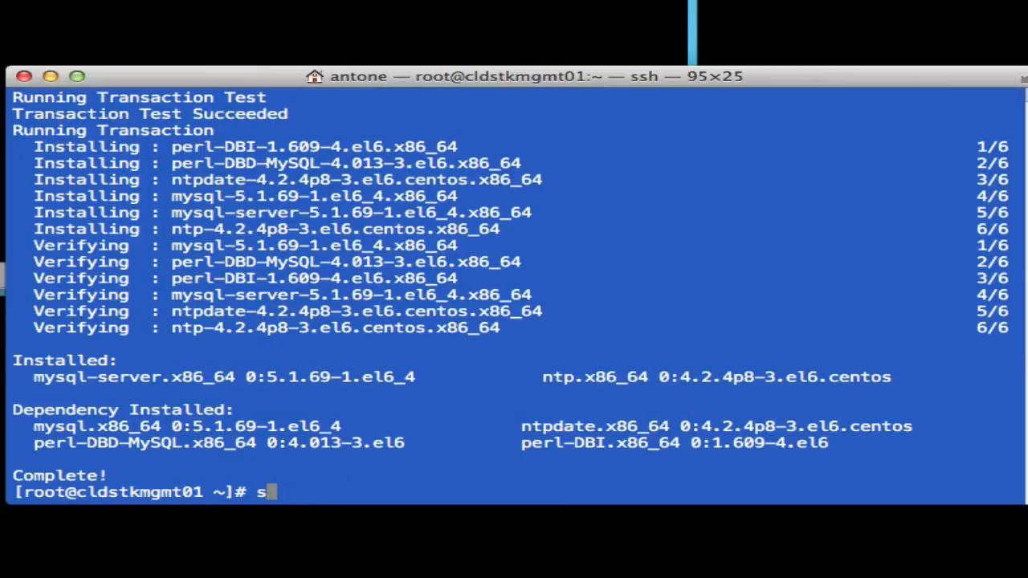
{"action": "type", "text": "ervice"}
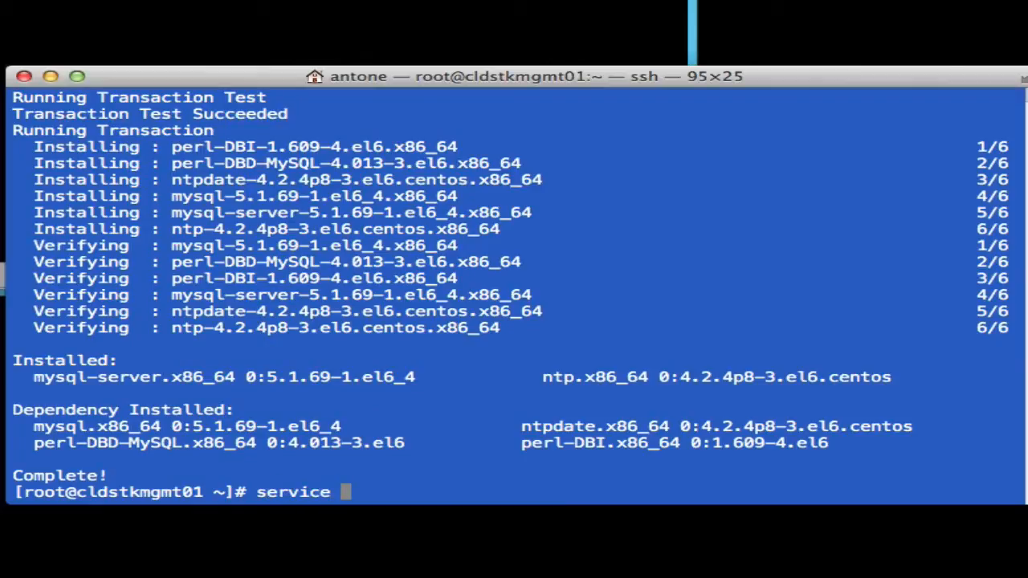
{"action": "type", "text": "mys"}
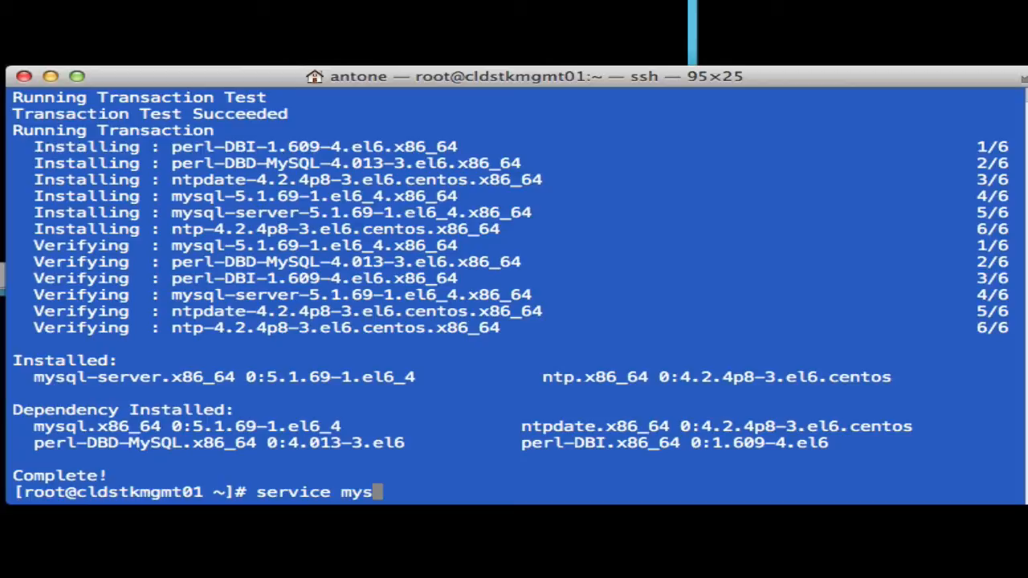
{"action": "type", "text": "qld"}
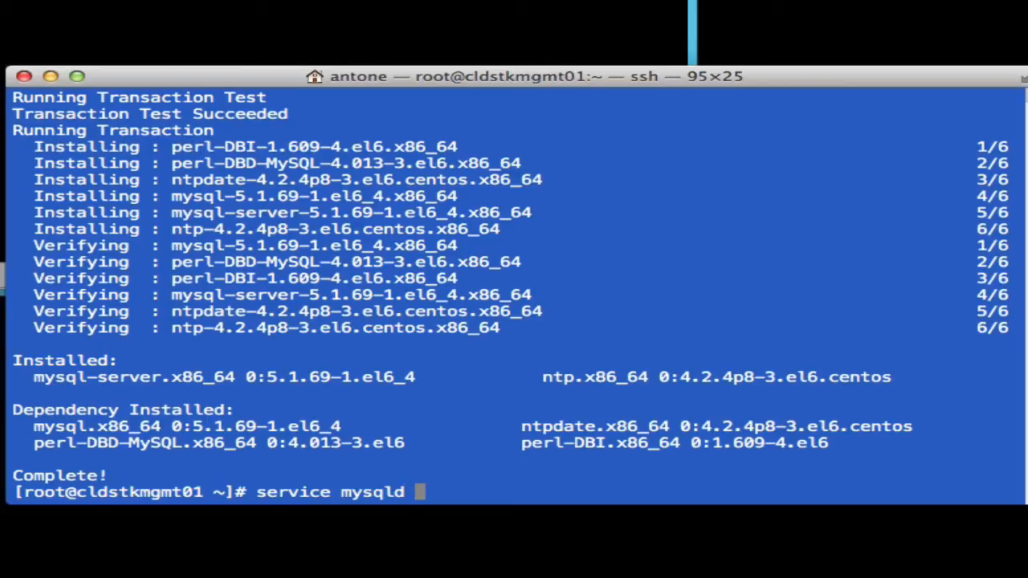
{"action": "type", "text": "start"}
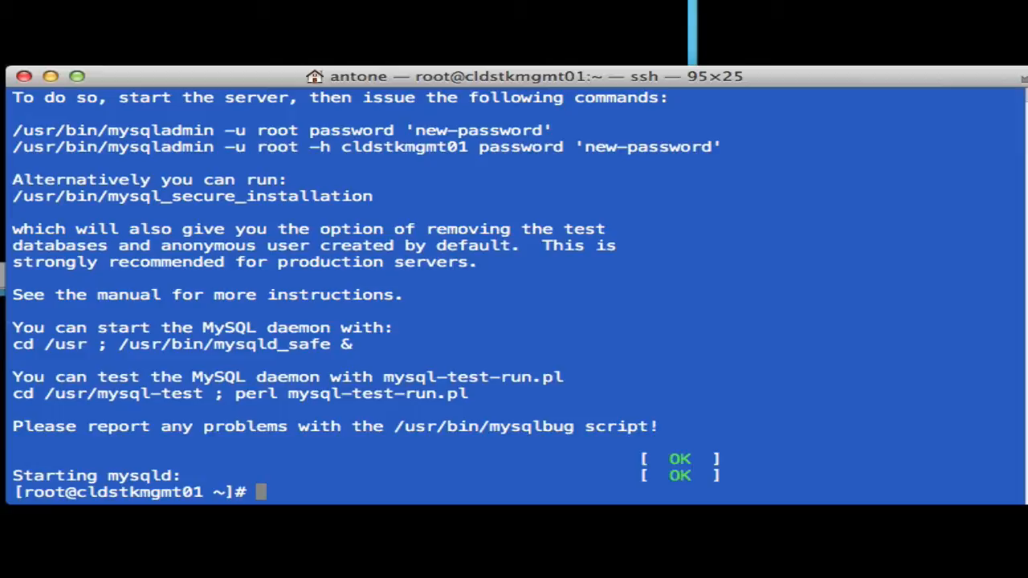
Step: Enable mysqld at boot with chkconfig mysqld on
{"action": "type", "text": "chk"}
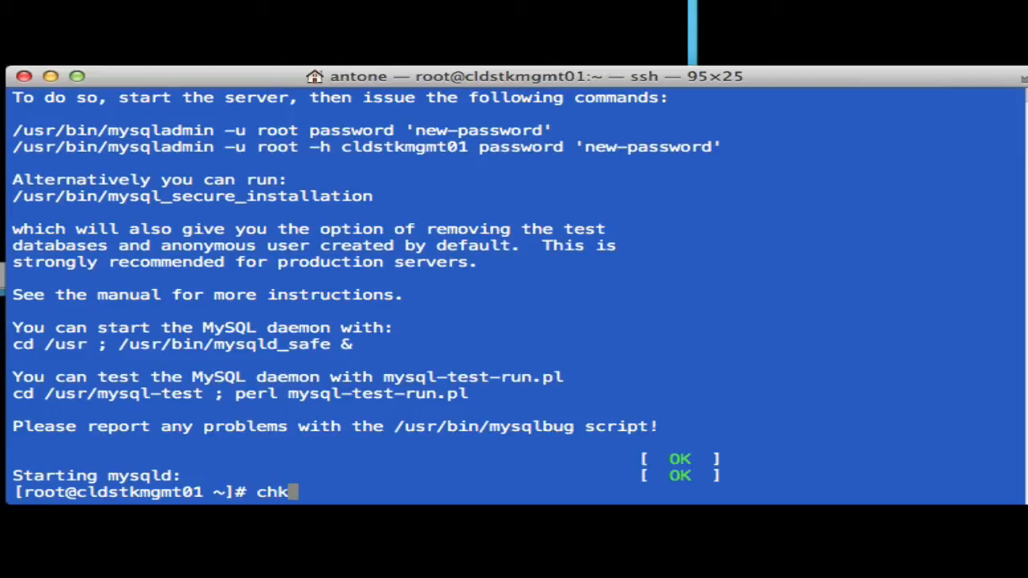
{"action": "type", "text": "config"}
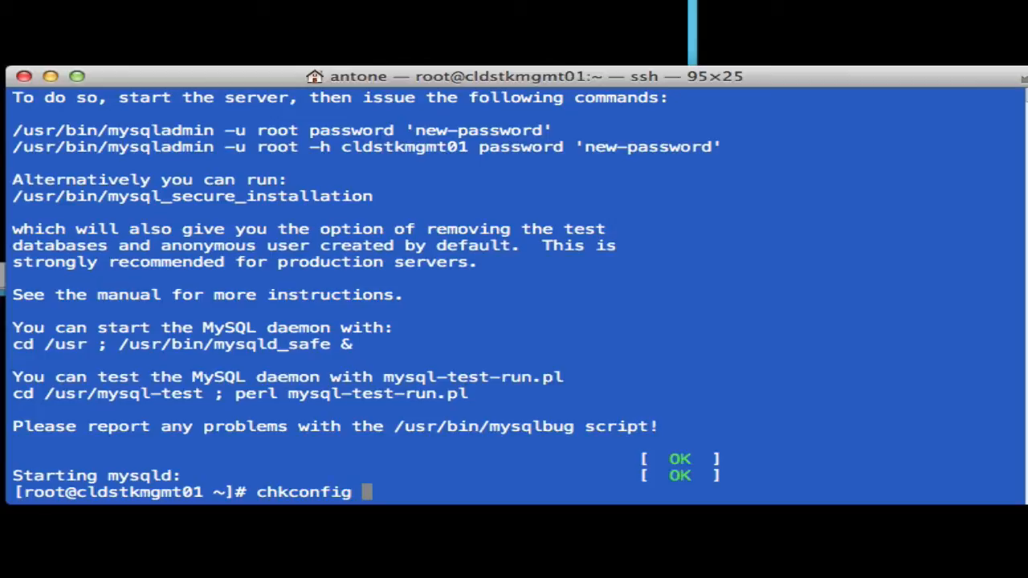
{"action": "type", "text": "mysqld on"}
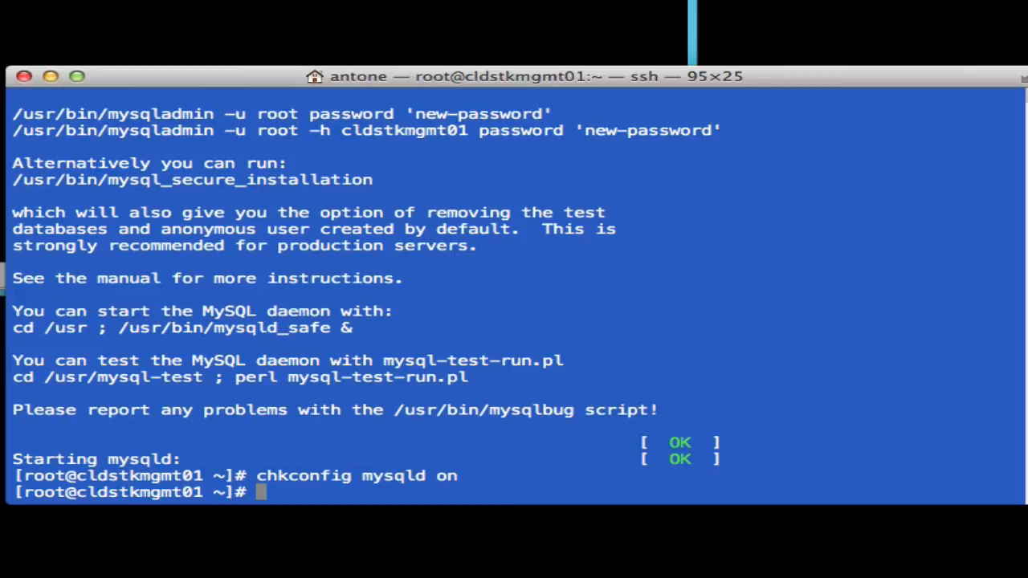
{"action": "type", "text": "mysql"}
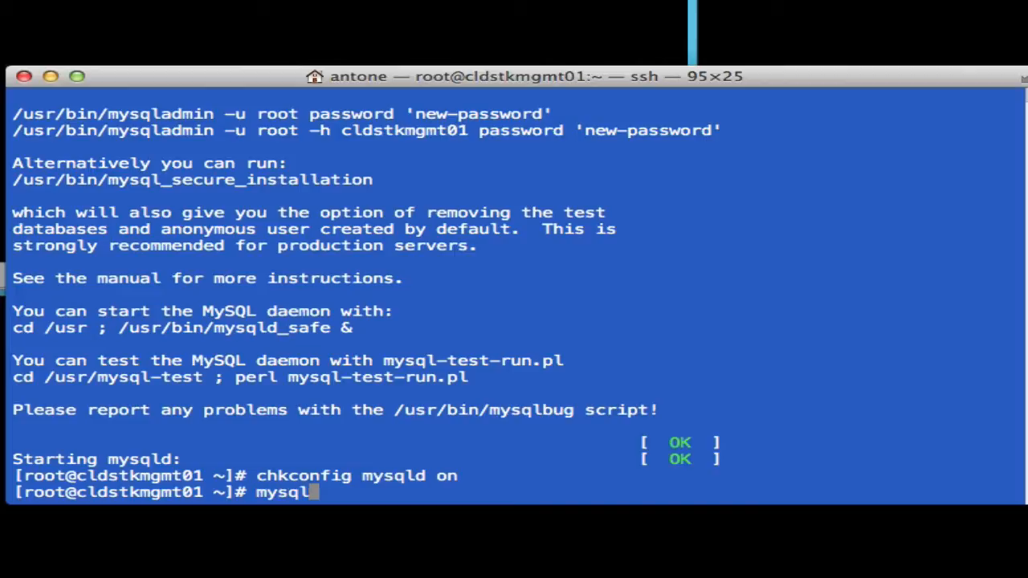
Step: Run mysql_secure_installation and agree to set a new MySQL root password
{"action": "type", "text": "_secur"}
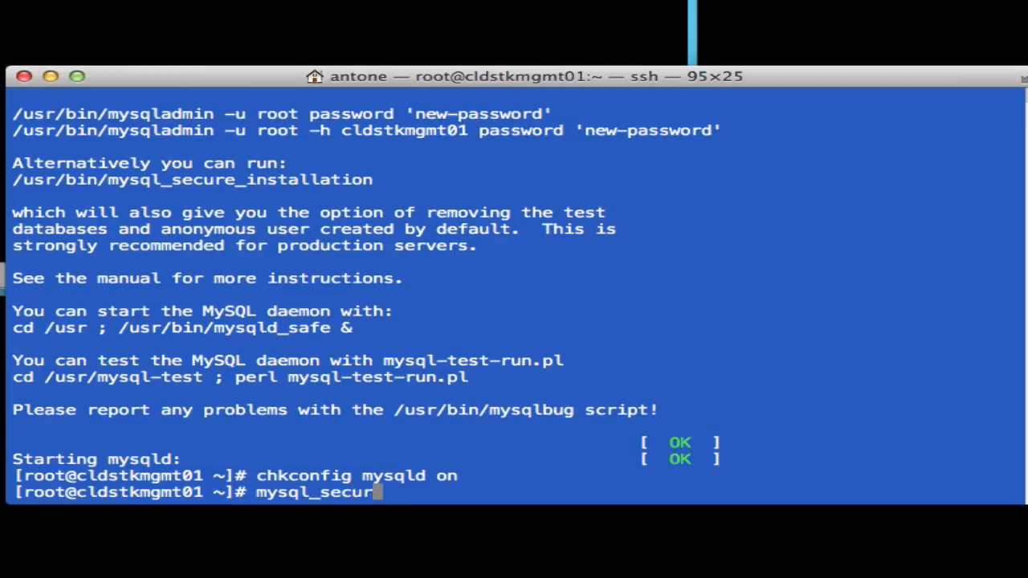
{"action": "type", "text": "_"}
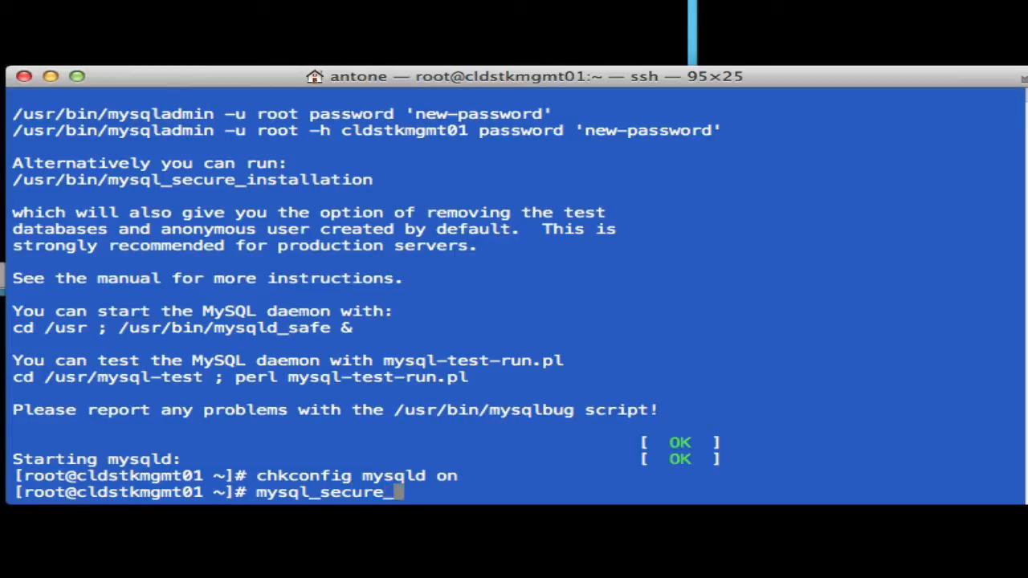
{"action": "type", "text": "installation"}
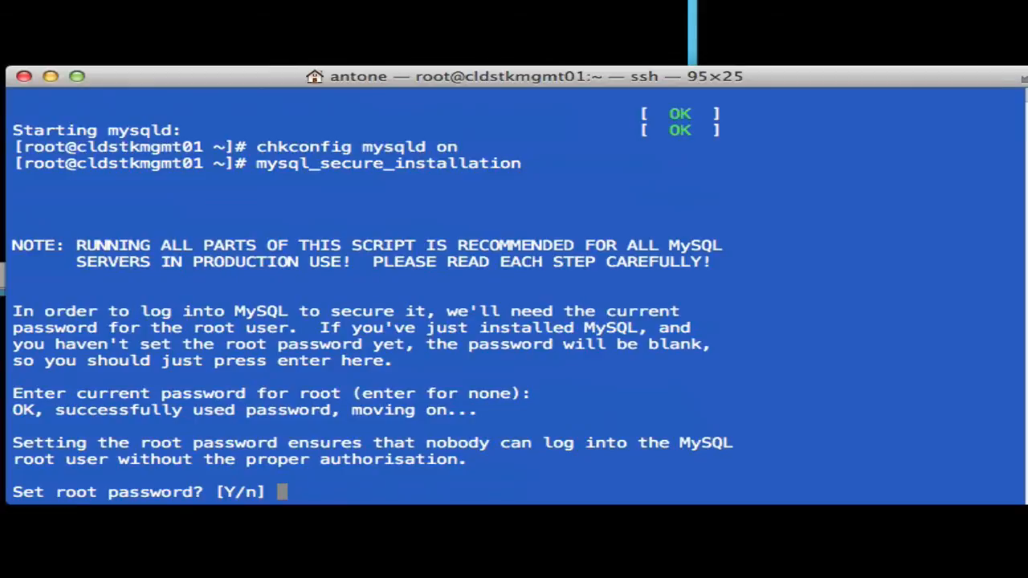
{"action": "type", "text": "y"}
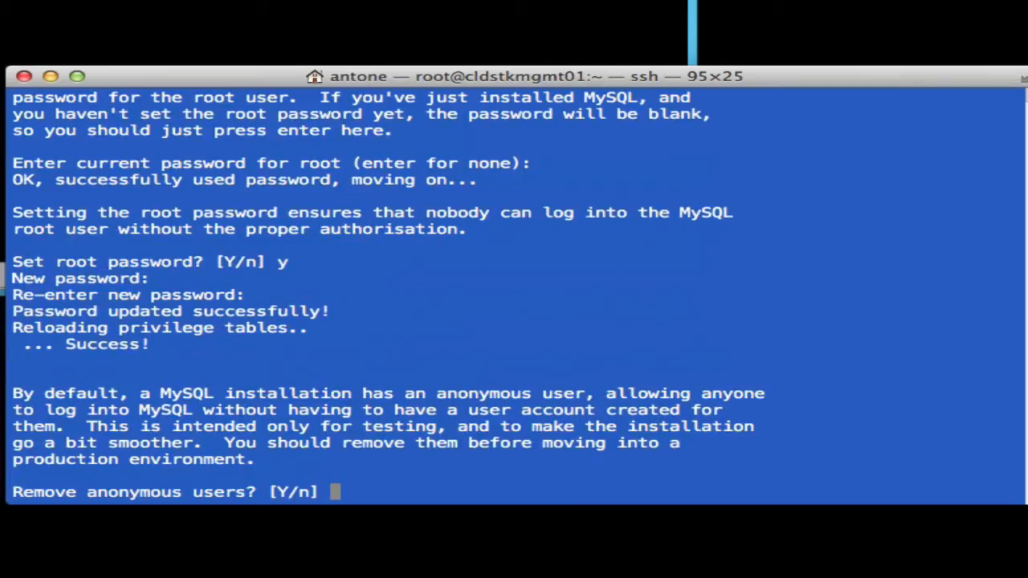
Step: Answer y to remove anonymous users, remote root login, the test database, and reload privileges
{"action": "type", "text": "y"}
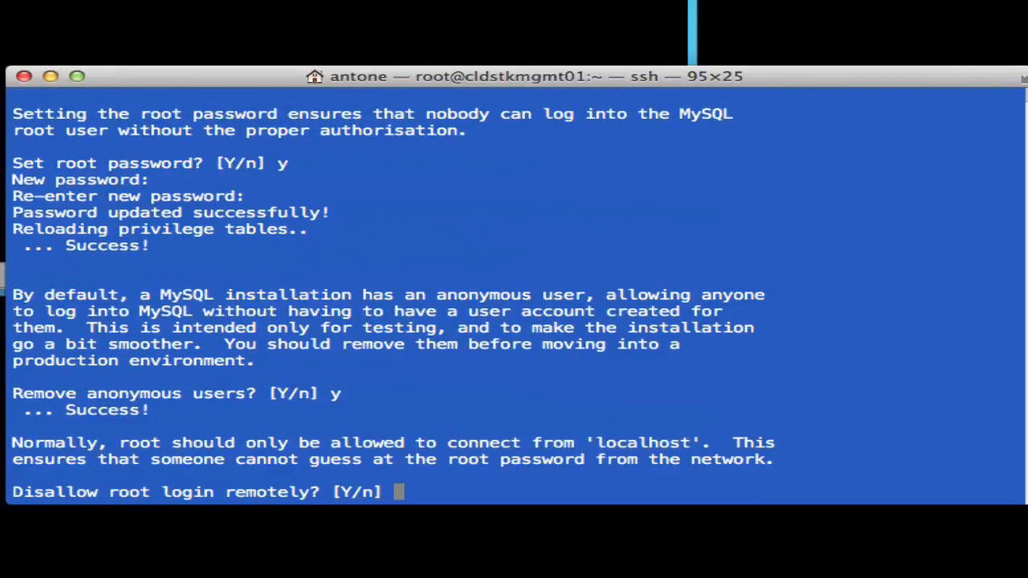
{"action": "type", "text": "y"}
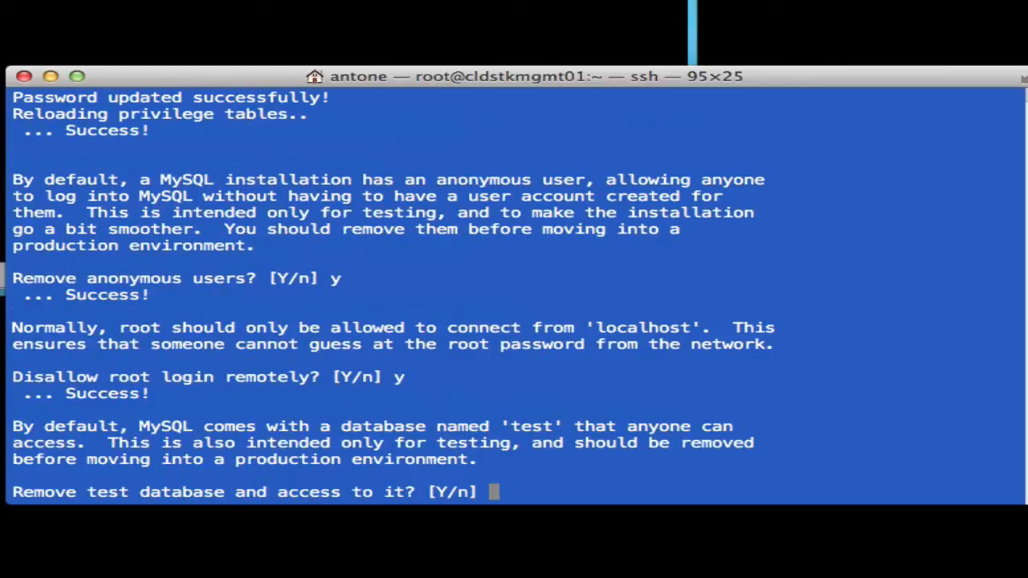
{"action": "type", "text": "y"}
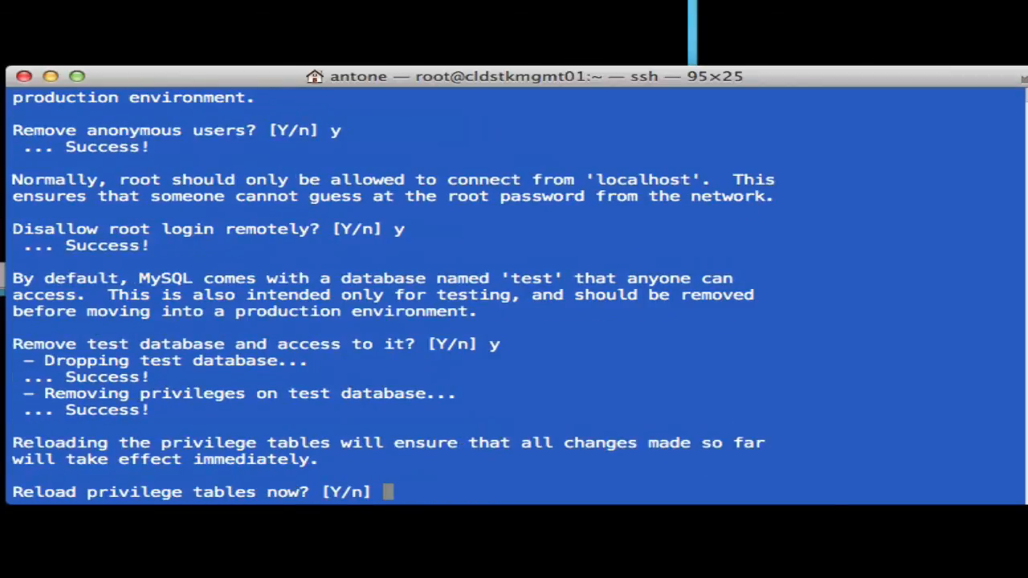
{"action": "type", "text": "y"}
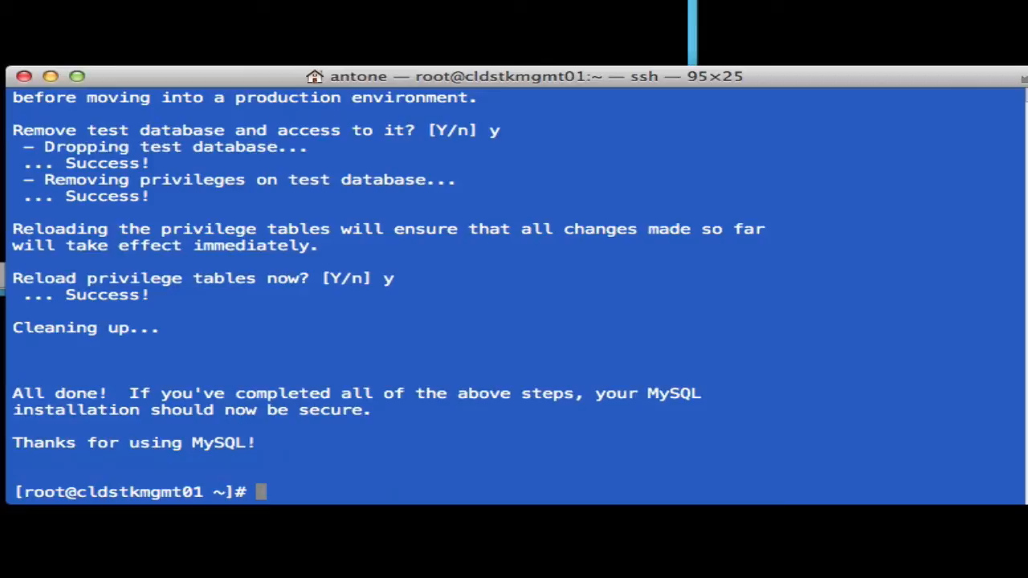
{"action": "type", "text": "cloud"}
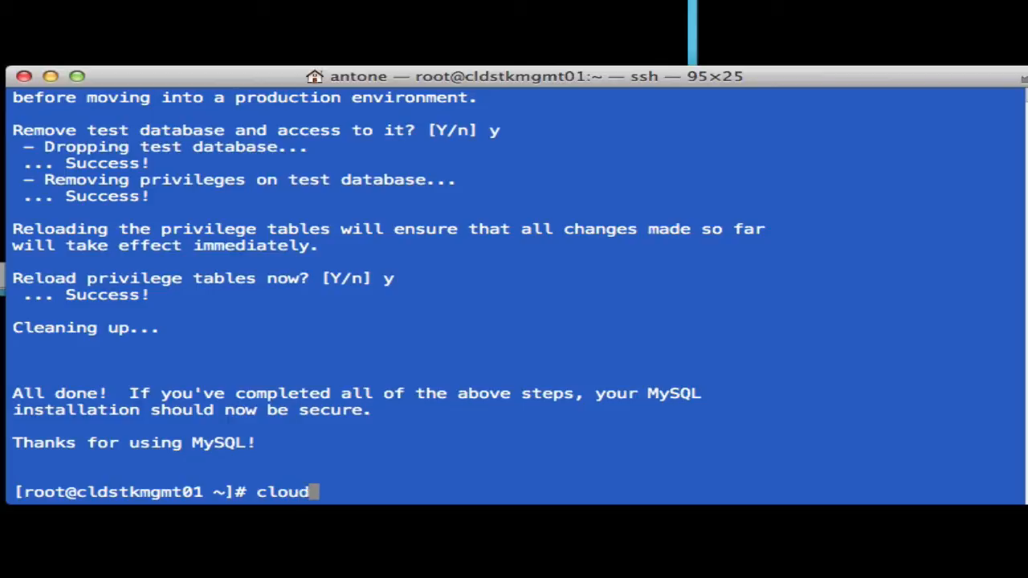
{"action": "type", "text": "-se"}
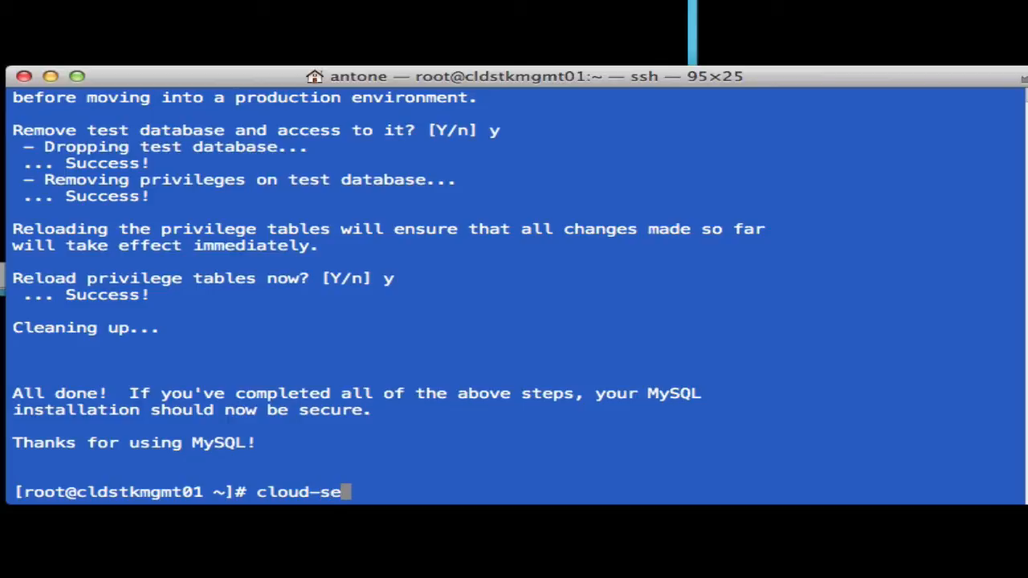
{"action": "type", "text": "tuup-da"}
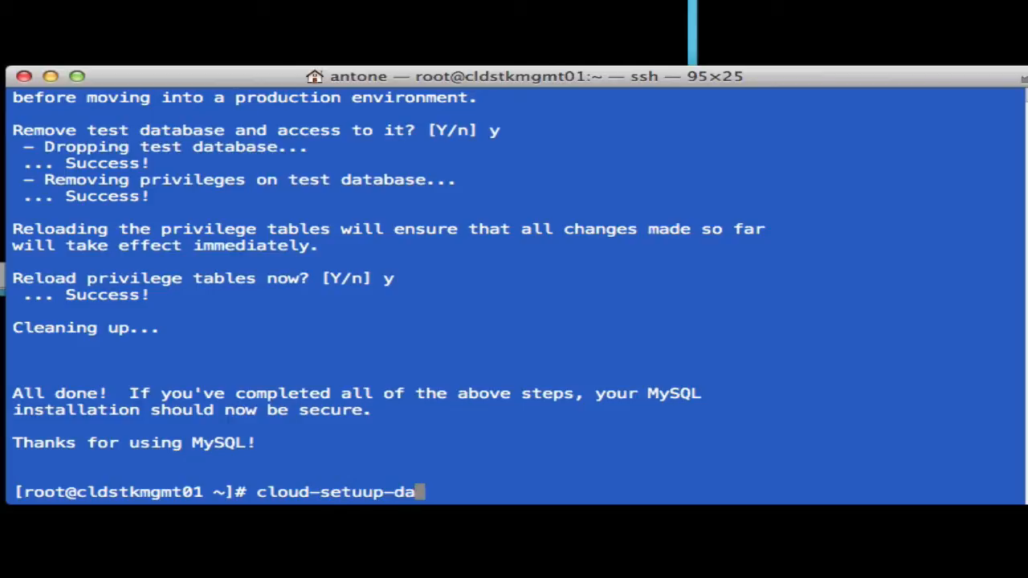
{"action": "type", "text": "tabase"}
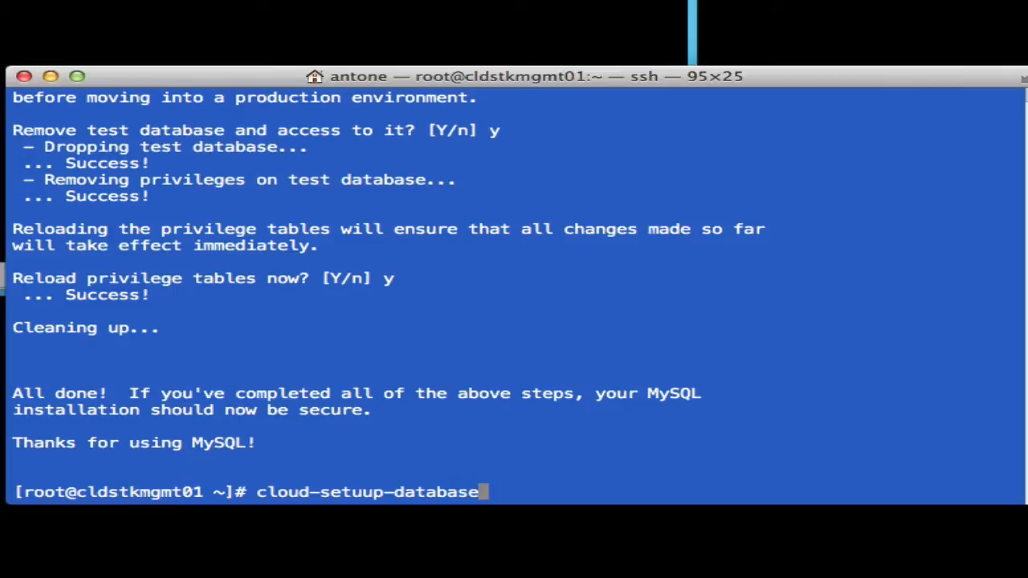
{"action": "type", "text": "s"}
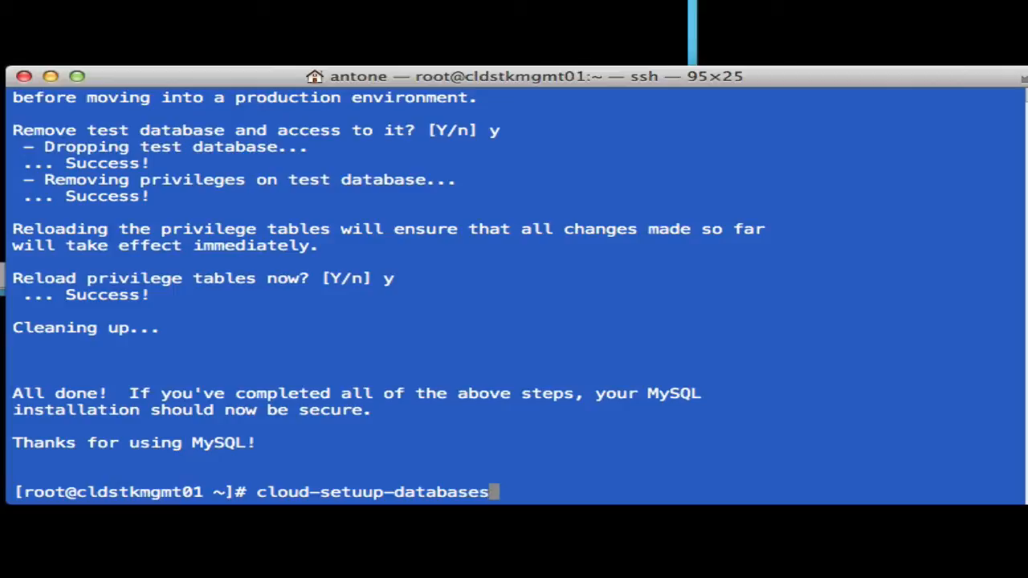
{"action": "type", "text": "cloud"}
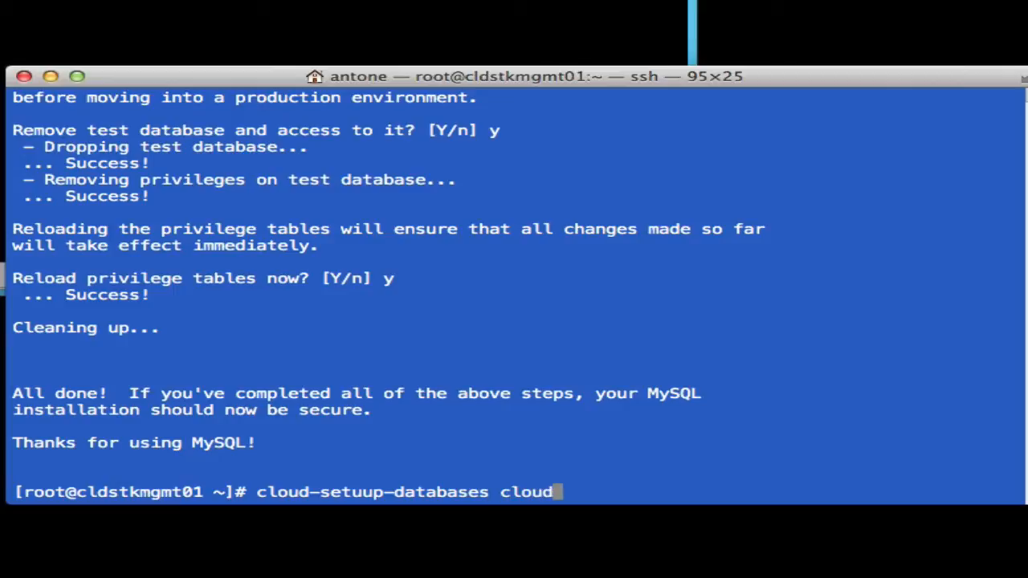
{"action": "type", "text": ":"}
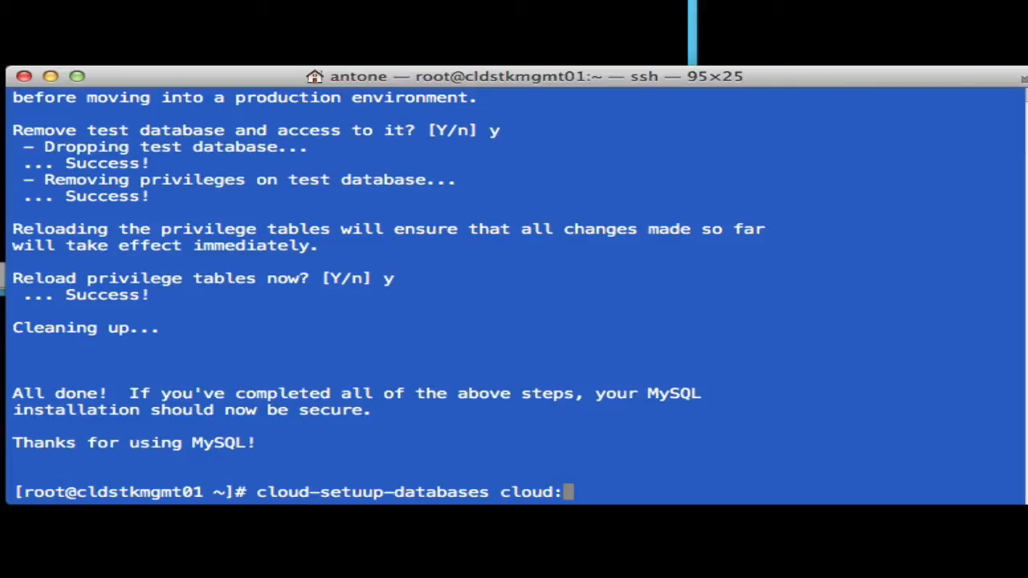
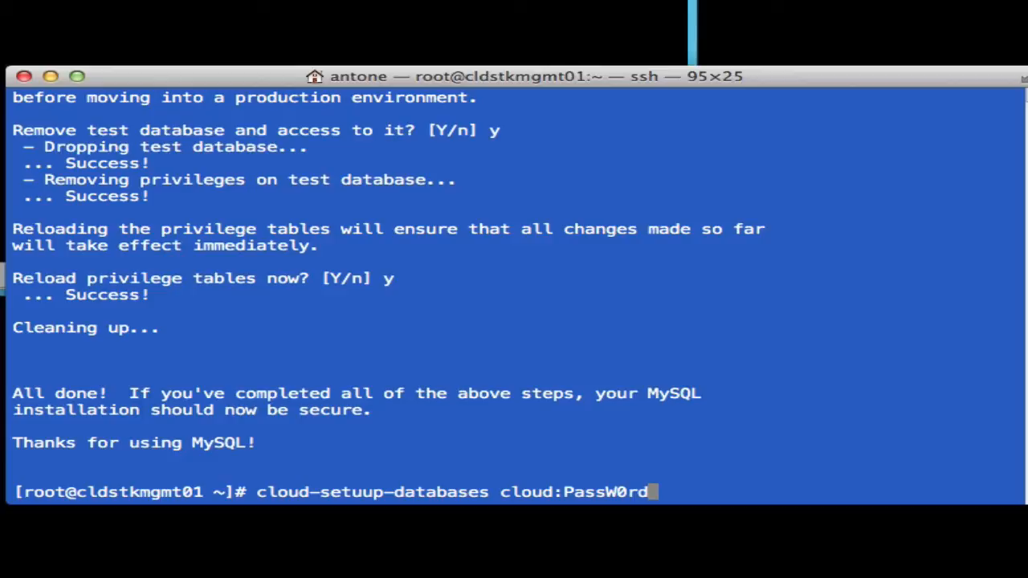
{"action": "type", "text": "@loca"}
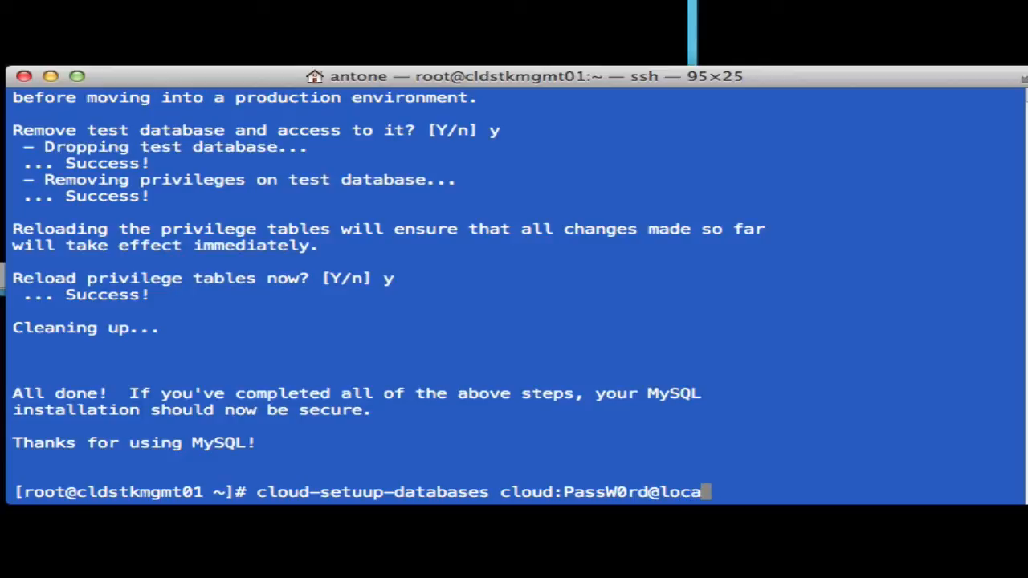
{"action": "type", "text": "lhost"}
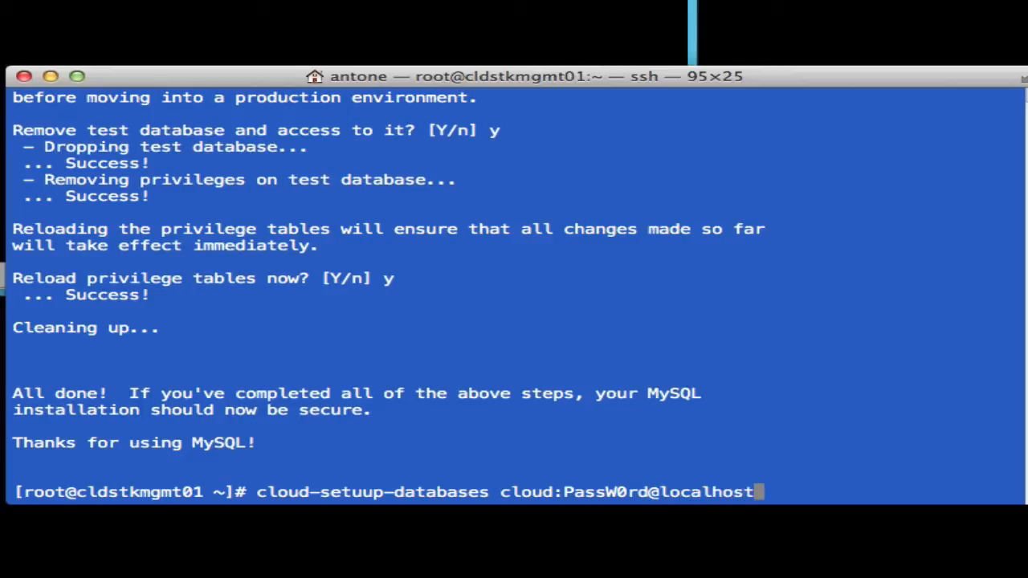
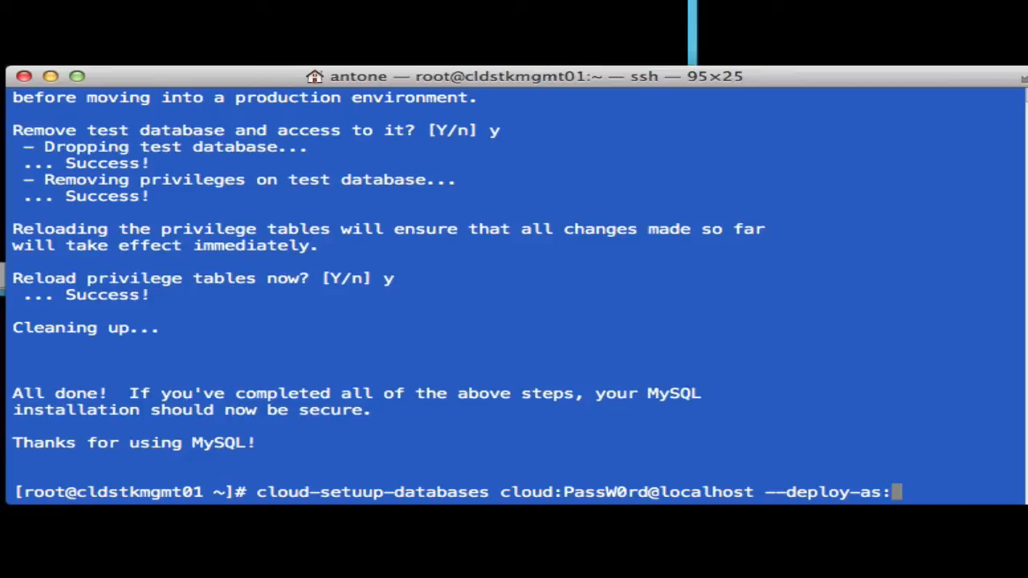
Step: Append --deploy-as=root:<password> and run it, getting command not found
{"action": "key", "text": "BackSpace"}
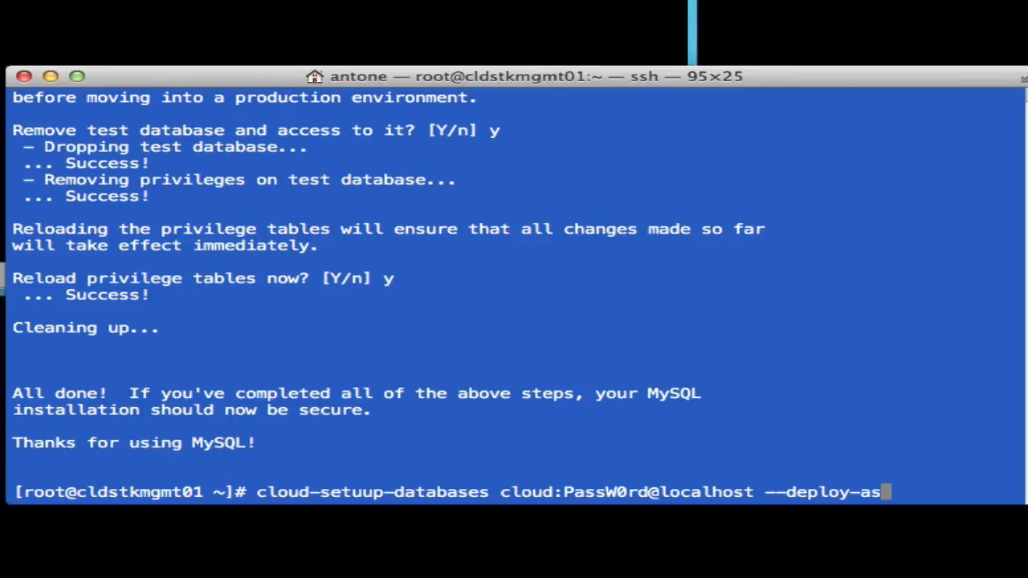
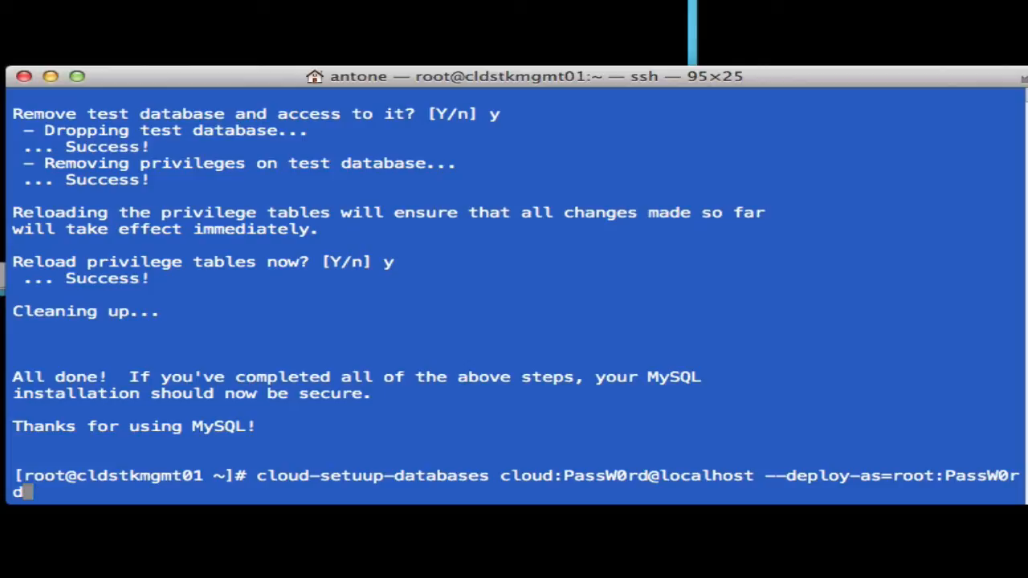
{"action": "key", "text": "Return"}
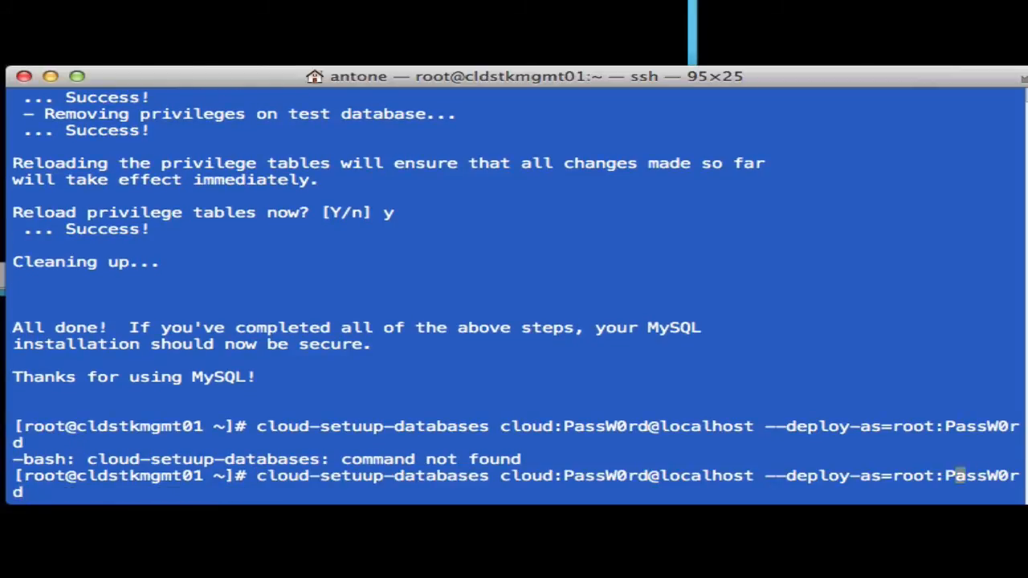
{"action": "mouse_move", "coordinate": [703, 475]}
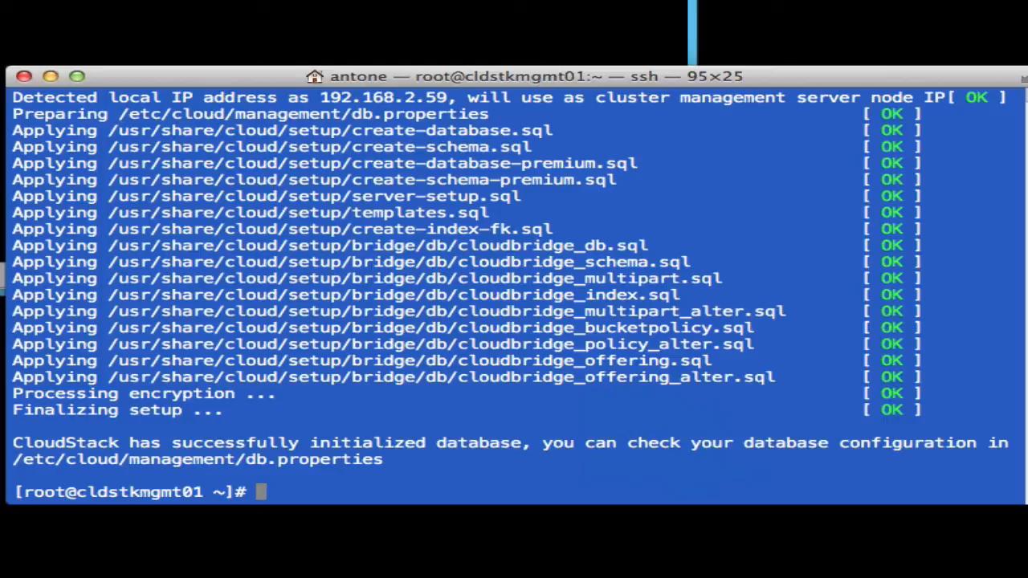
Step: Run cloud-setup-management to configure and start the CloudStack management server
{"action": "type", "text": "cloud"}
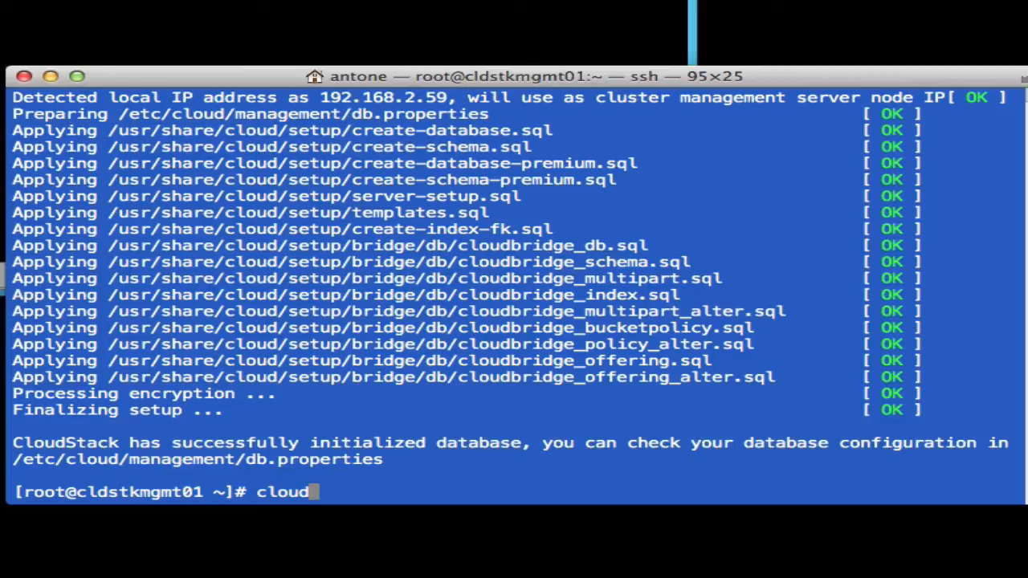
{"action": "type", "text": "-setup"}
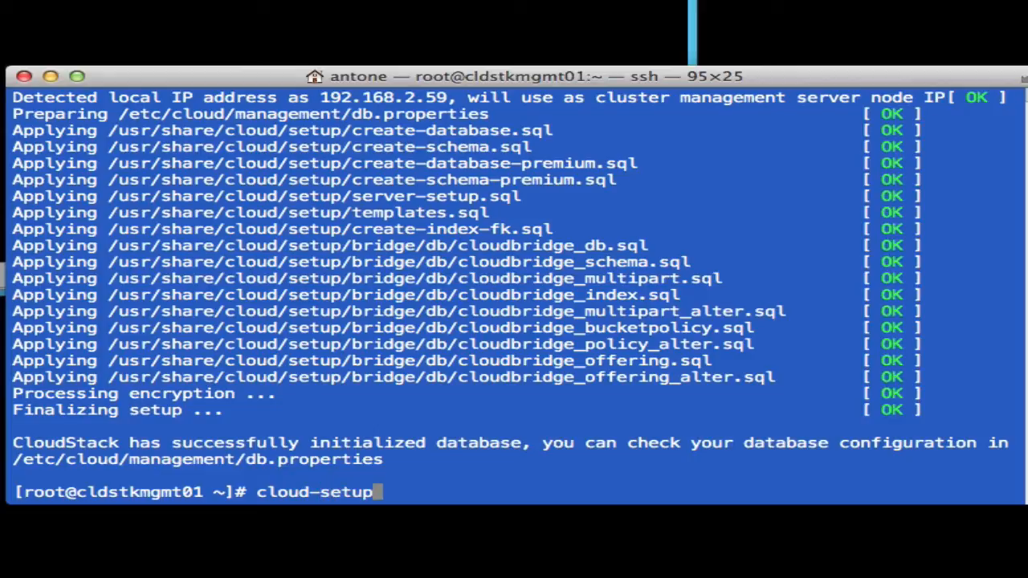
{"action": "type", "text": "-management"}
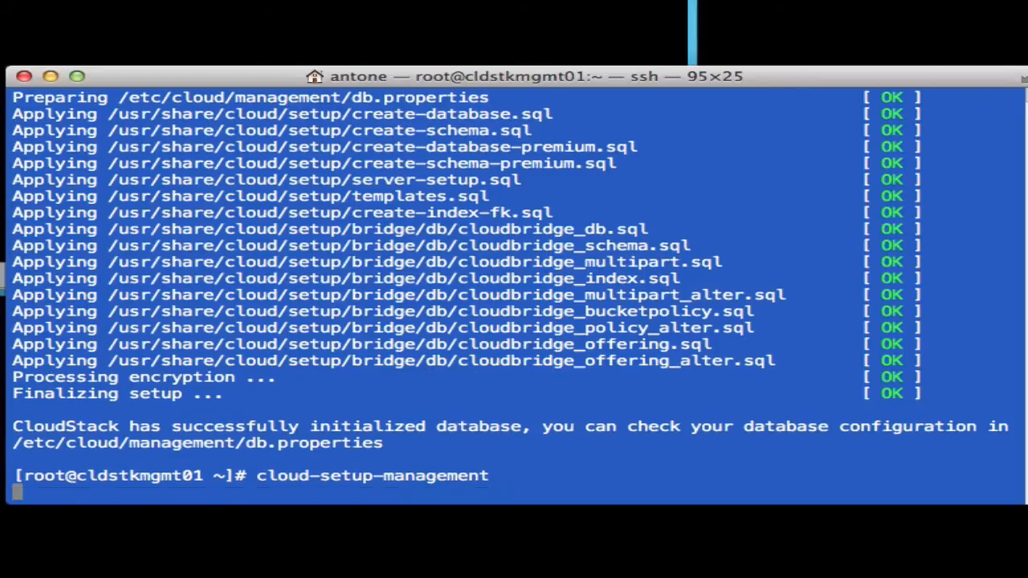
{"action": "key", "text": "Return"}
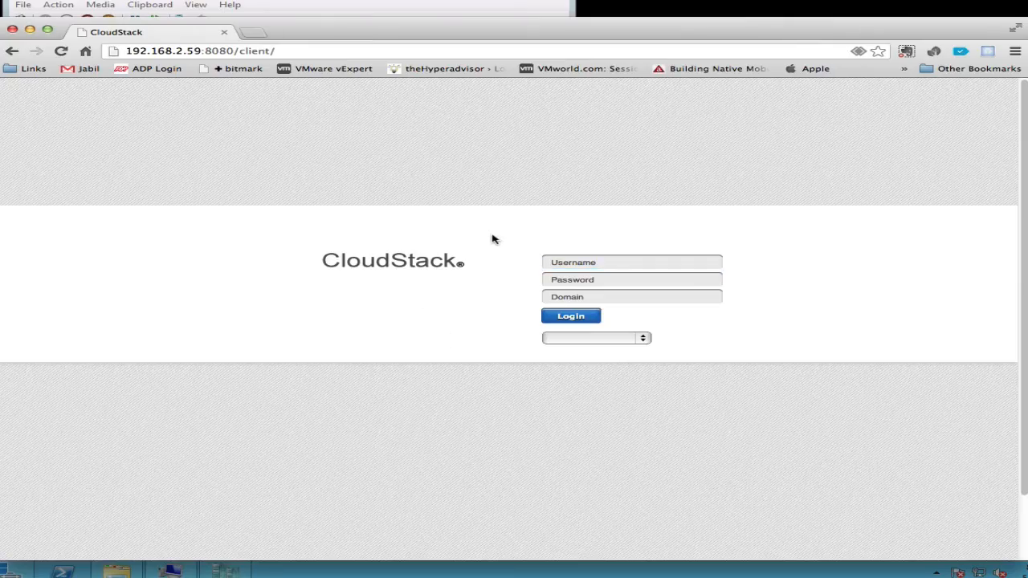
{"action": "mouse_move", "coordinate": [580, 247]}
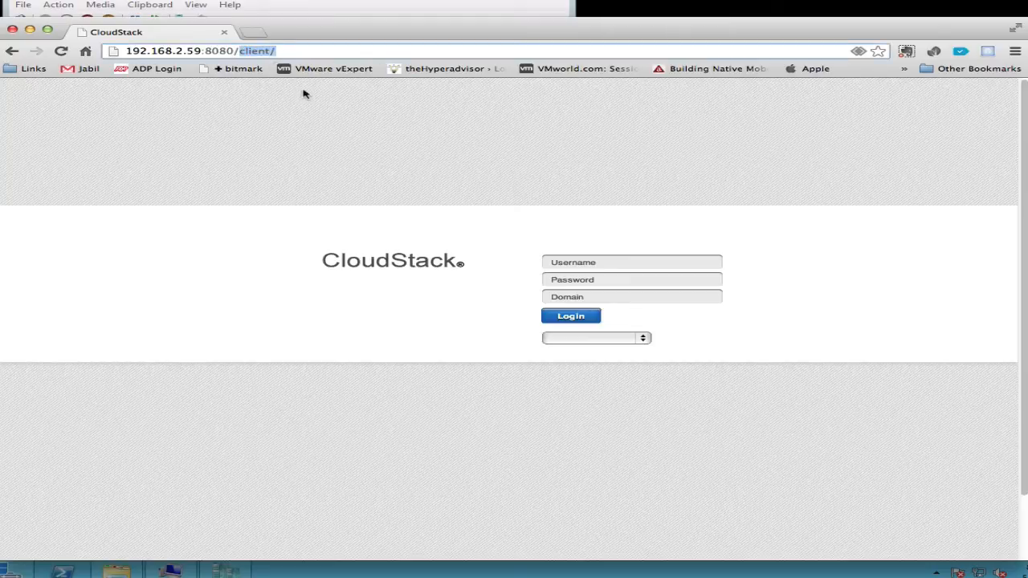
{"action": "mouse_move", "coordinate": [429, 275]}
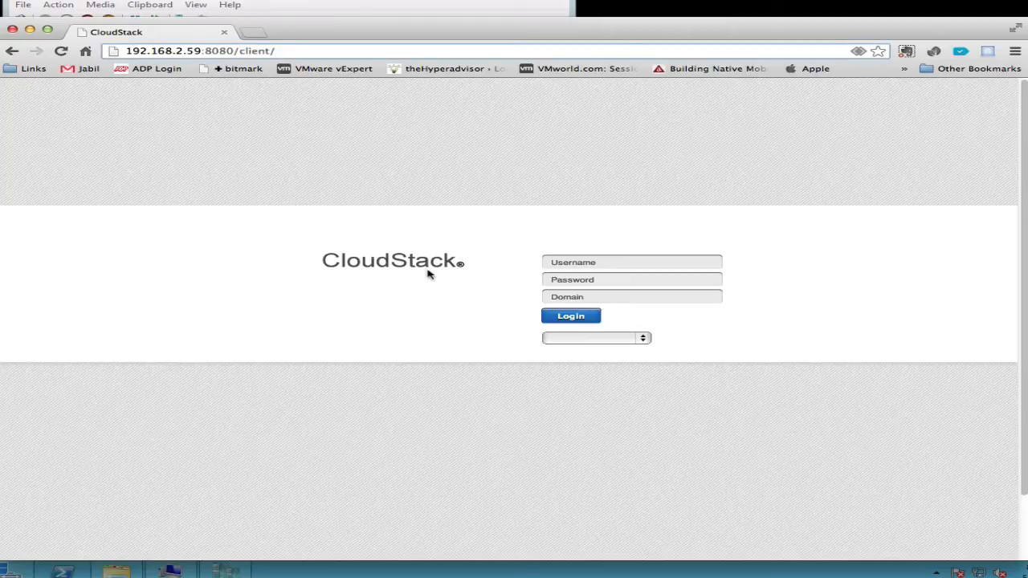
Step: Log into the CloudStack web UI as admin with the password, reaching the welcome tour
{"action": "left_click", "coordinate": [199, 50]}
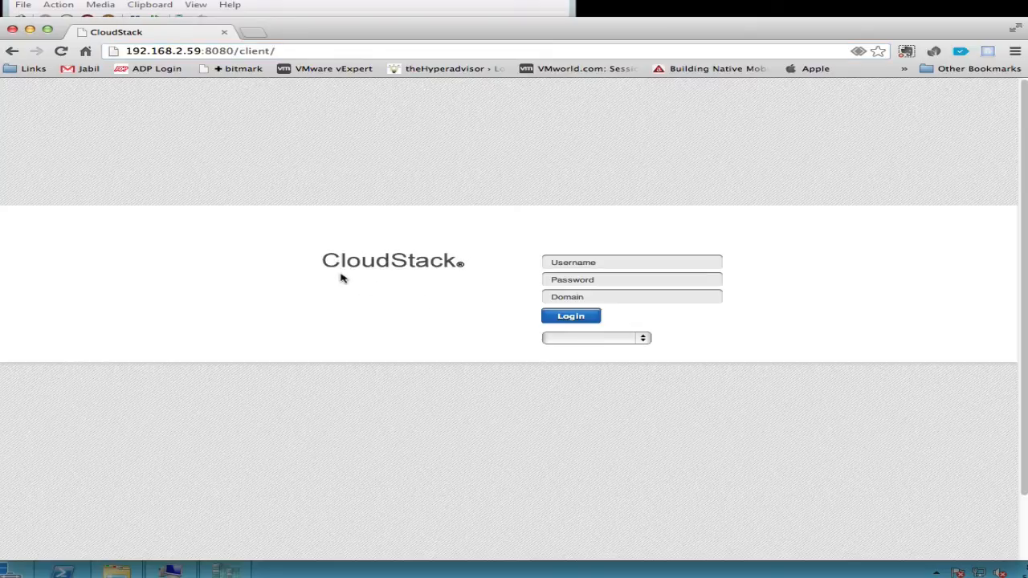
{"action": "mouse_move", "coordinate": [598, 311]}
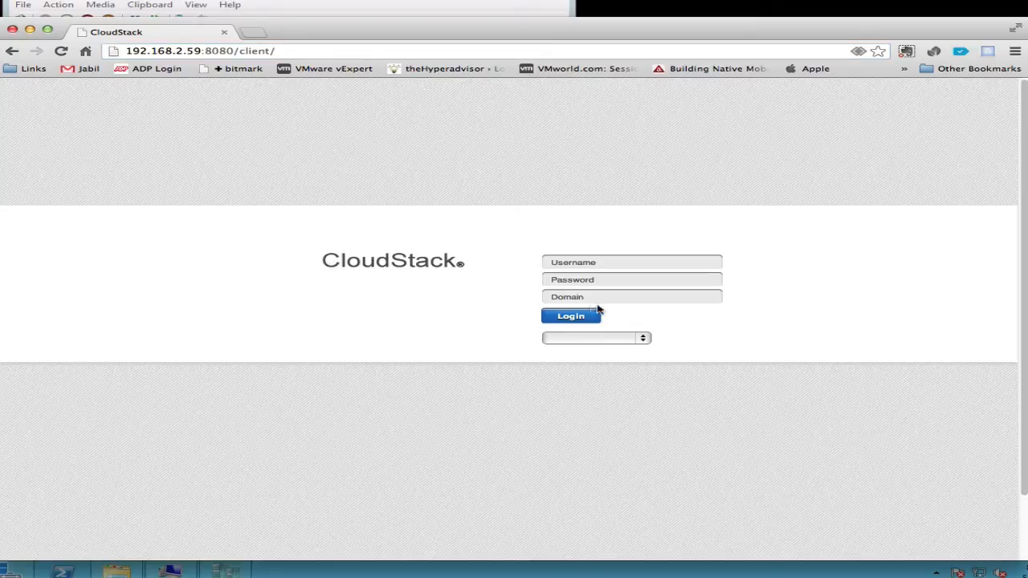
{"action": "left_click", "coordinate": [633, 262]}
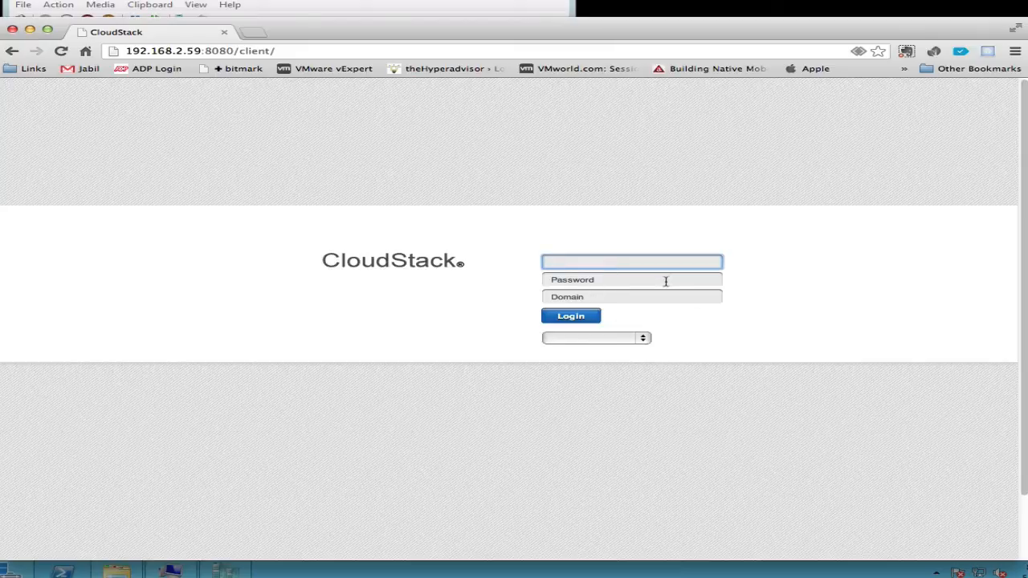
{"action": "type", "text": "admin"}
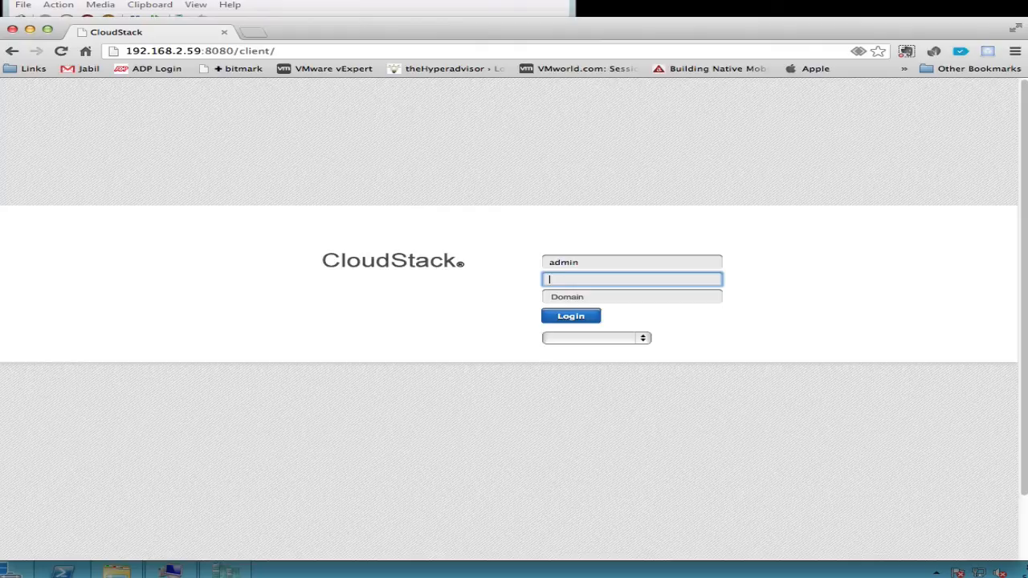
{"action": "type", "text": "password"}
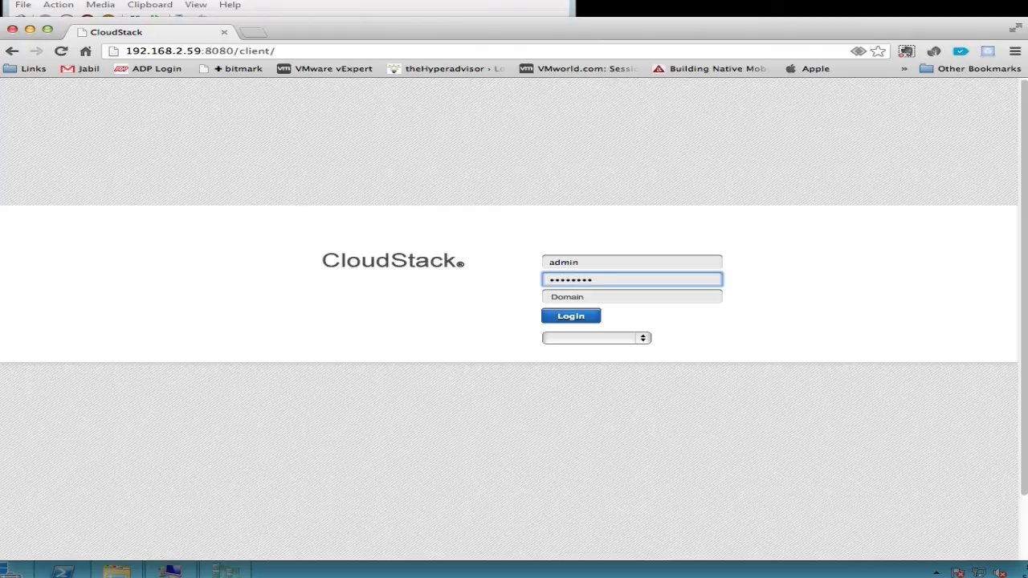
{"action": "left_click", "coordinate": [570, 315]}
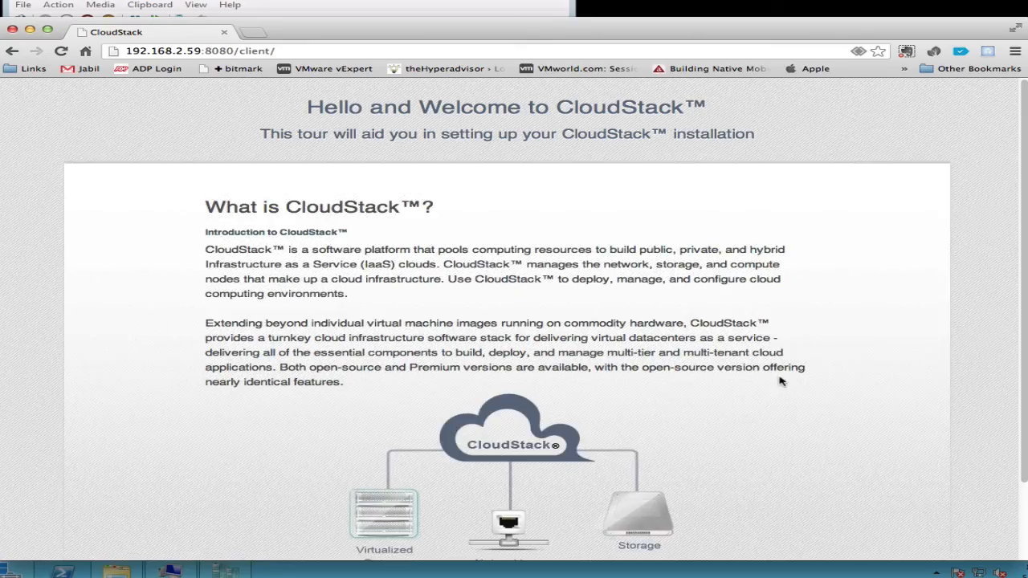
Step: Read the CloudStack welcome introduction down to the skip-guide and basic installation choices
{"action": "scroll", "scroll_direction": "down", "scroll_amount": 3}
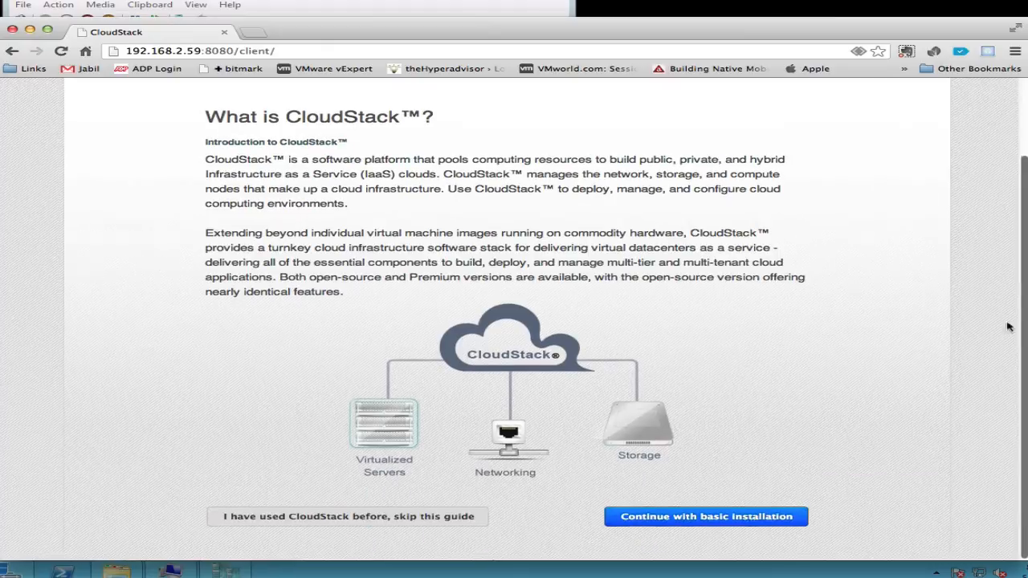
{"action": "mouse_move", "coordinate": [441, 437]}
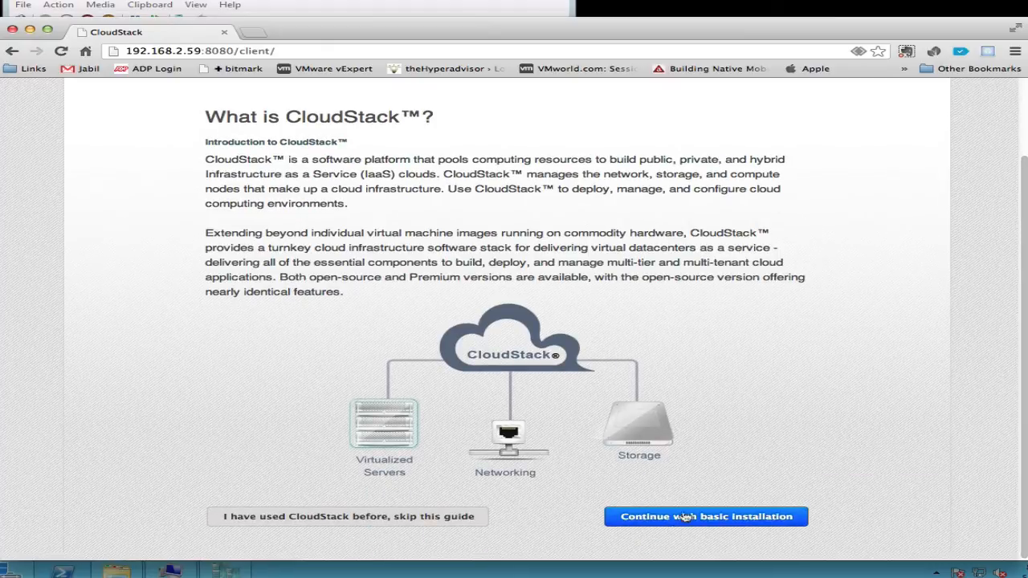
{"action": "mouse_move", "coordinate": [430, 322]}
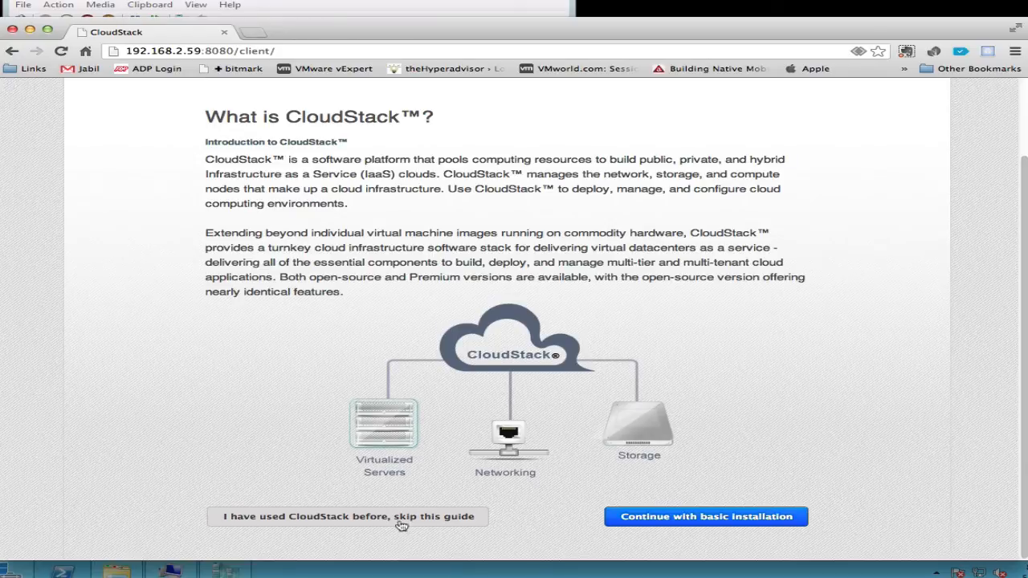
{"action": "mouse_move", "coordinate": [401, 399]}
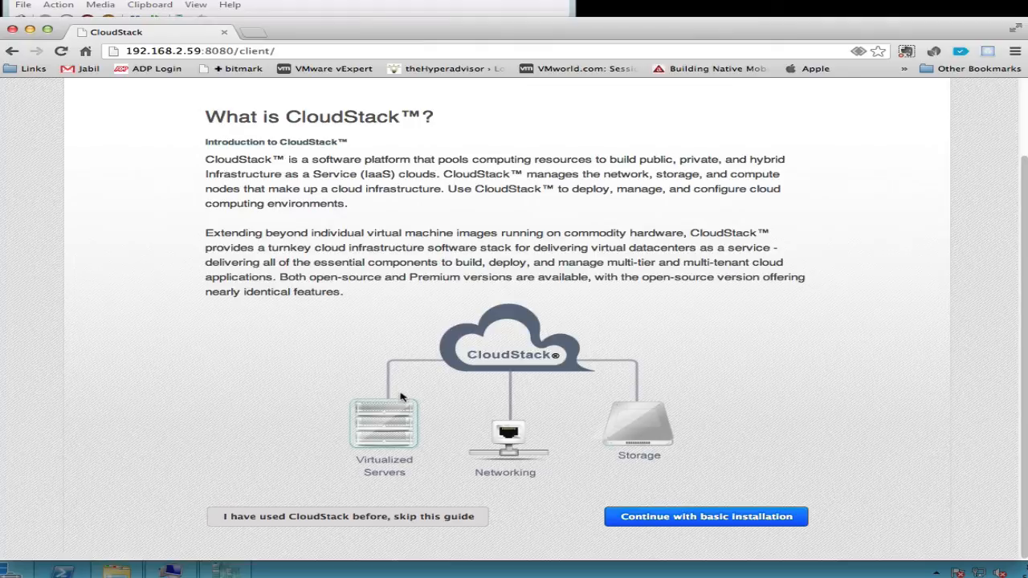
{"action": "mouse_move", "coordinate": [297, 495]}
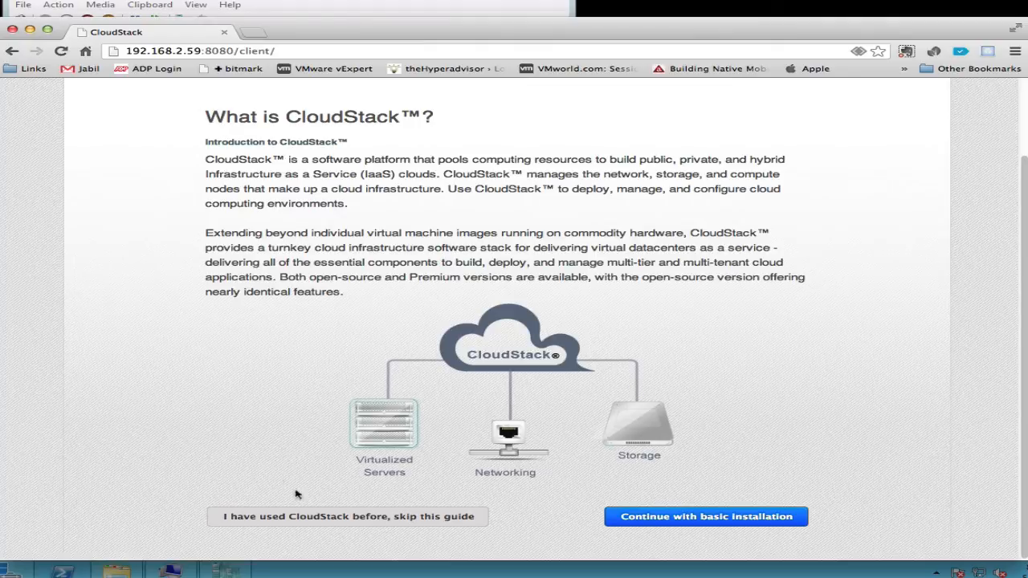
{"action": "mouse_move", "coordinate": [459, 518]}
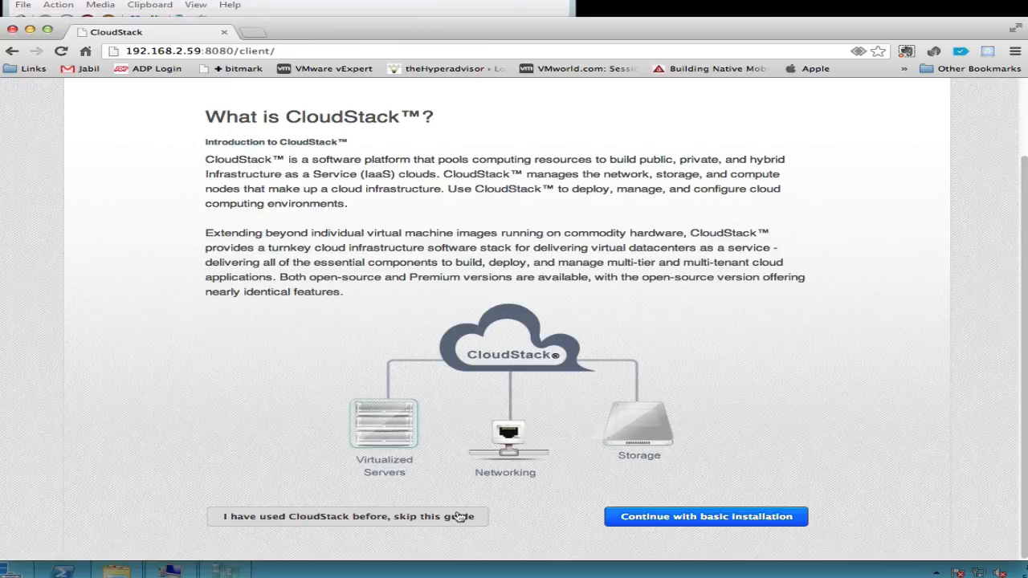
{"action": "mouse_move", "coordinate": [522, 537]}
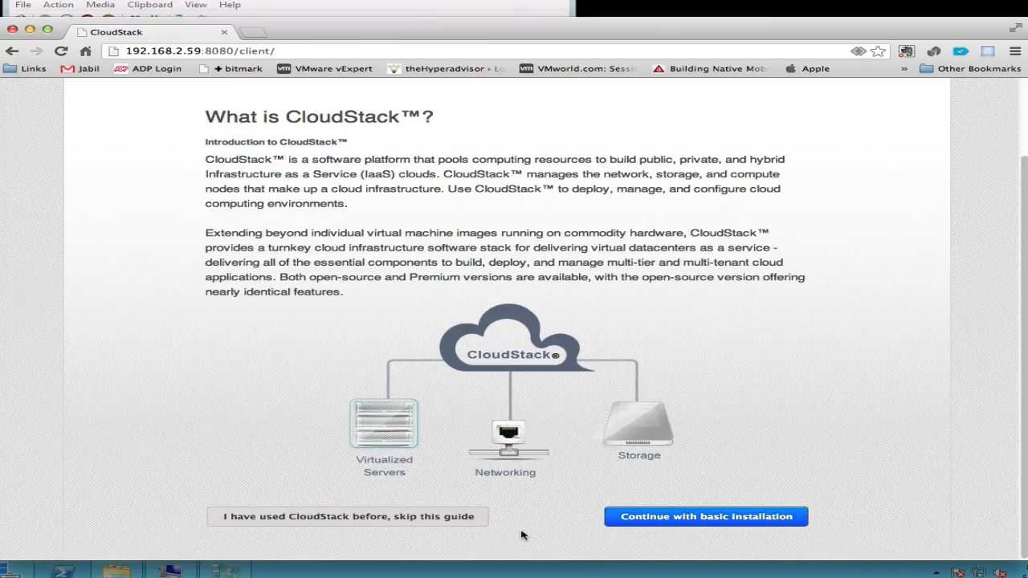
{"action": "mouse_move", "coordinate": [427, 540]}
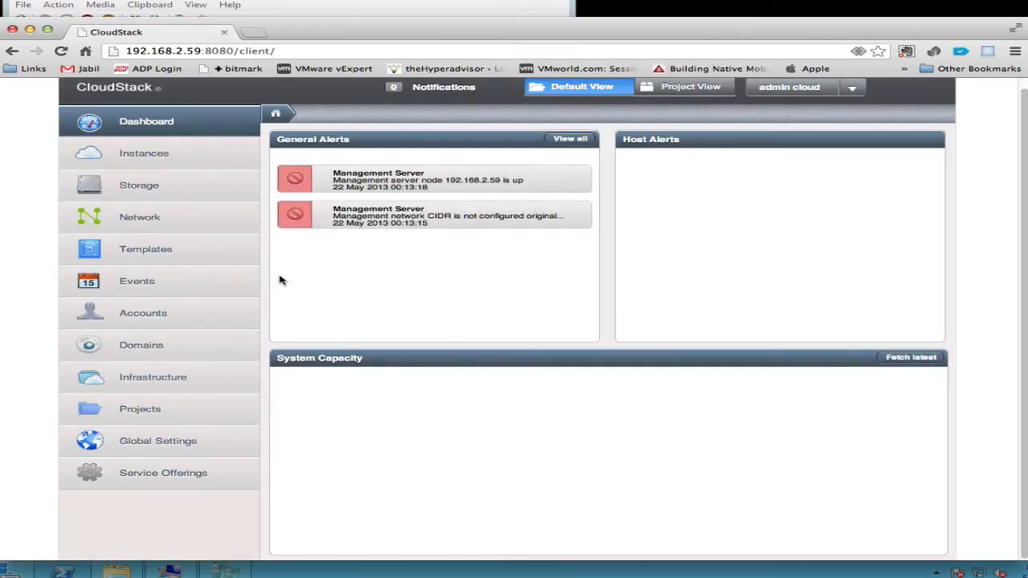
{"action": "mouse_move", "coordinate": [725, 279]}
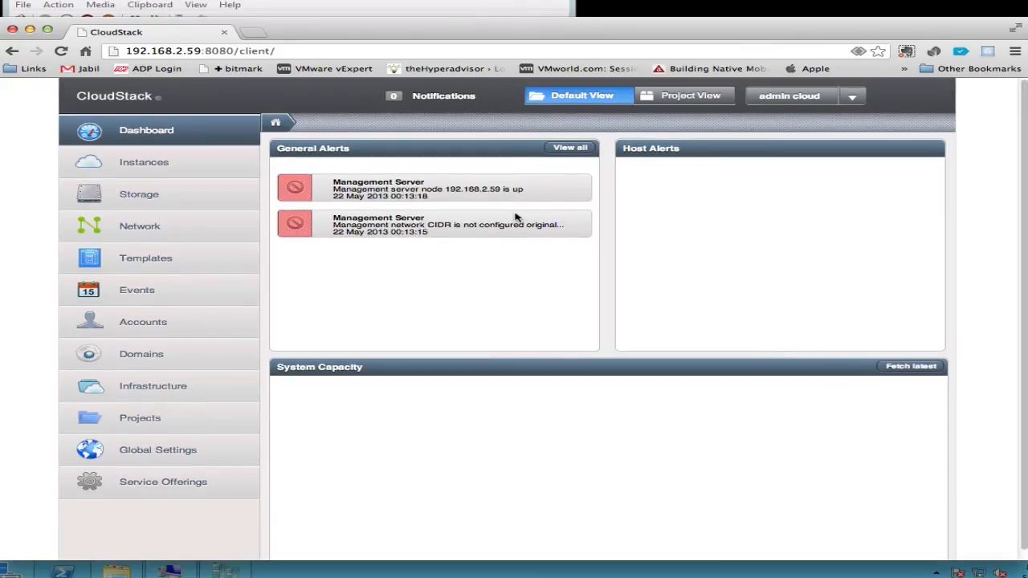
{"action": "mouse_move", "coordinate": [482, 225]}
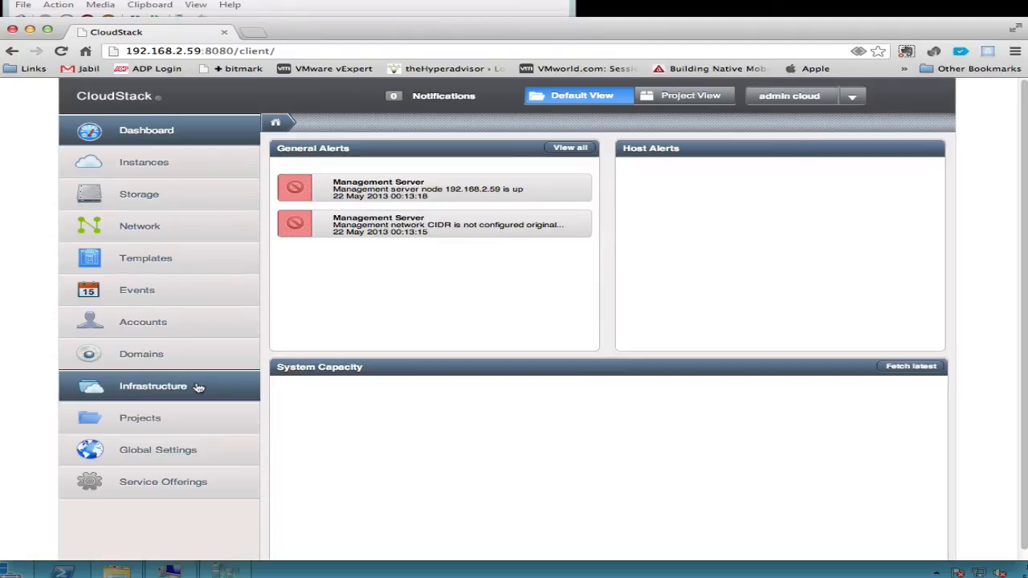
{"action": "mouse_move", "coordinate": [528, 391]}
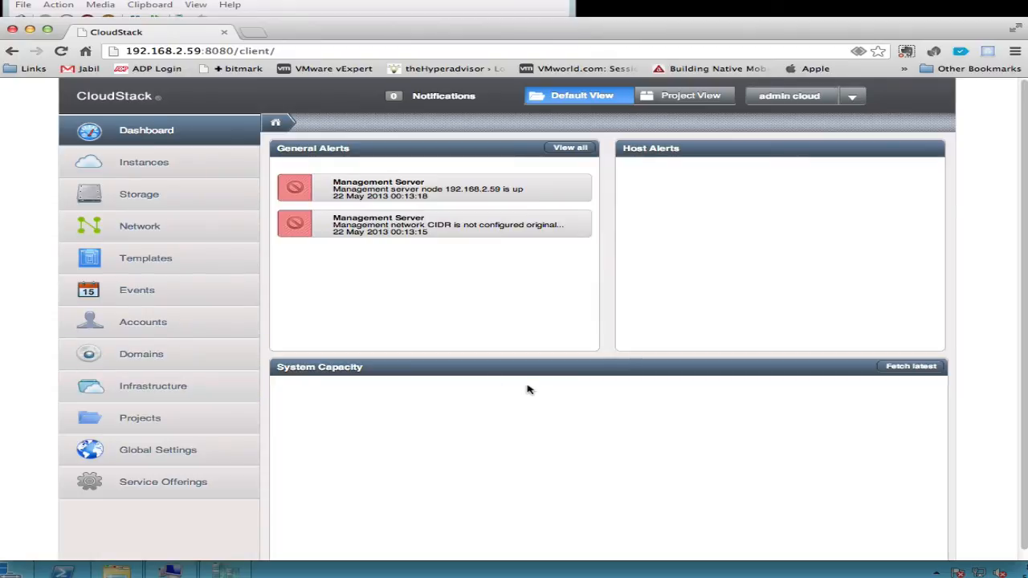
{"action": "mouse_move", "coordinate": [517, 389]}
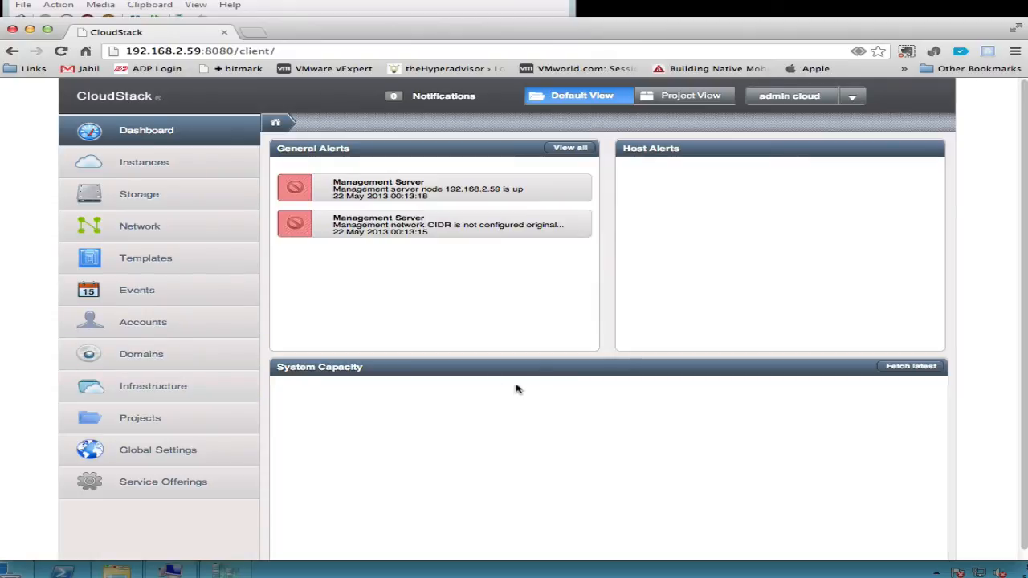
{"action": "mouse_move", "coordinate": [508, 315]}
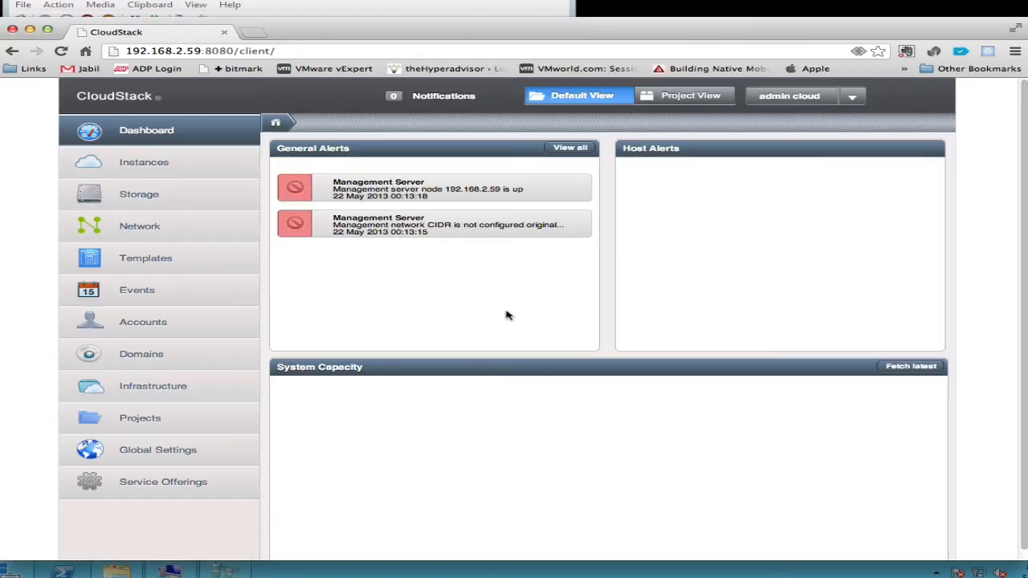
{"action": "mouse_move", "coordinate": [466, 297]}
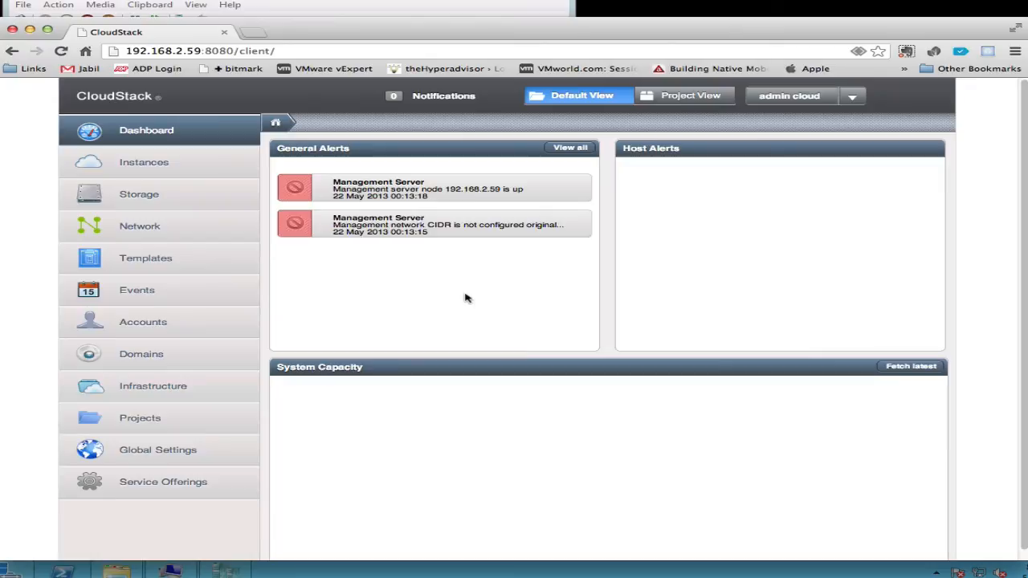
{"action": "mouse_move", "coordinate": [530, 298]}
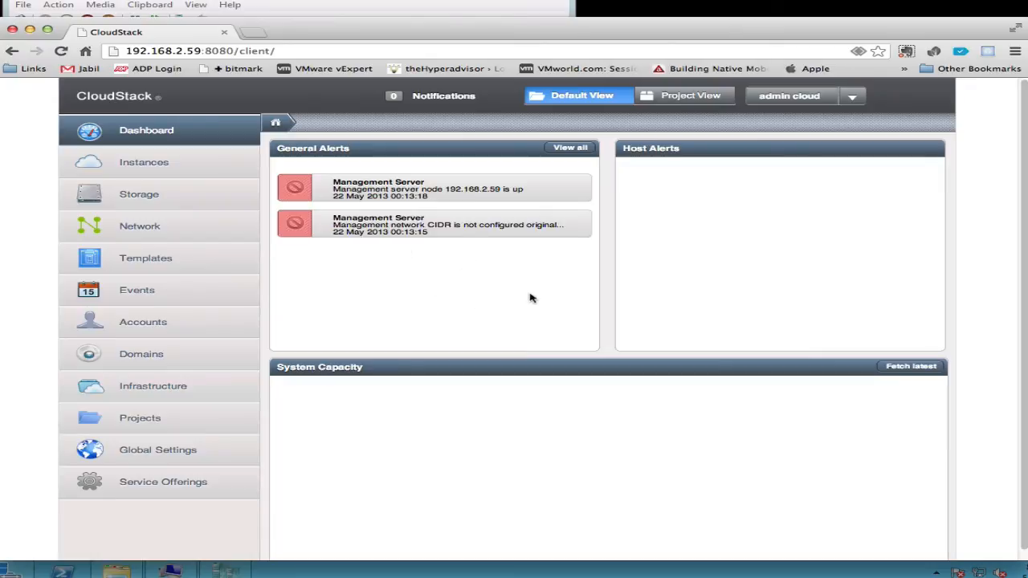
{"action": "mouse_move", "coordinate": [501, 301]}
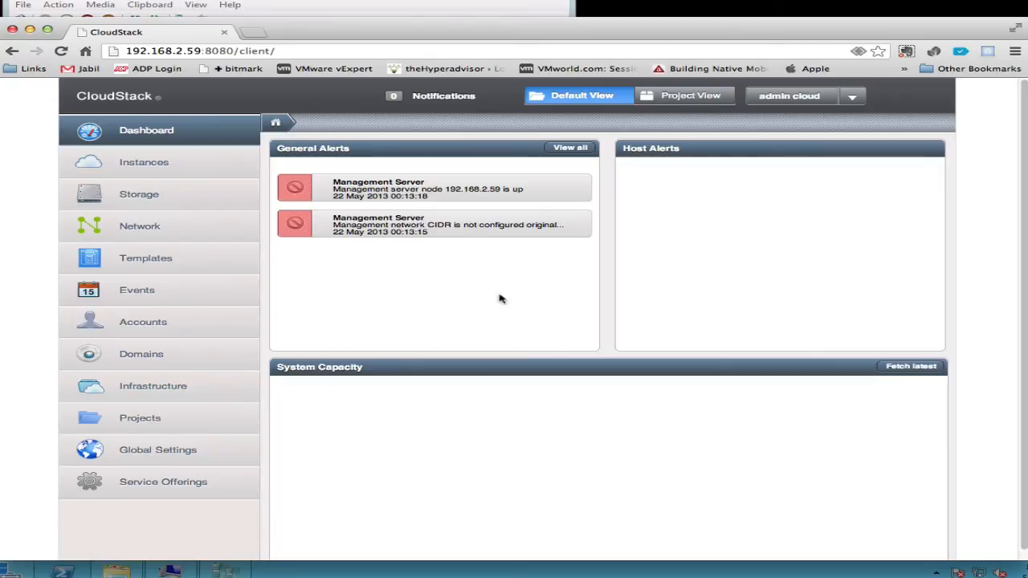
{"action": "mouse_move", "coordinate": [467, 338]}
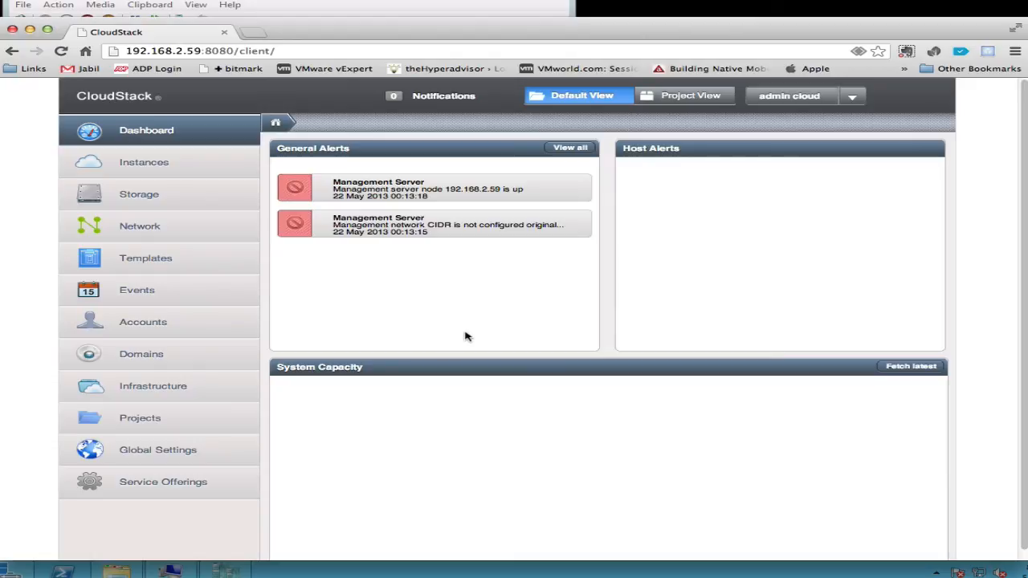
{"action": "mouse_move", "coordinate": [469, 337]}
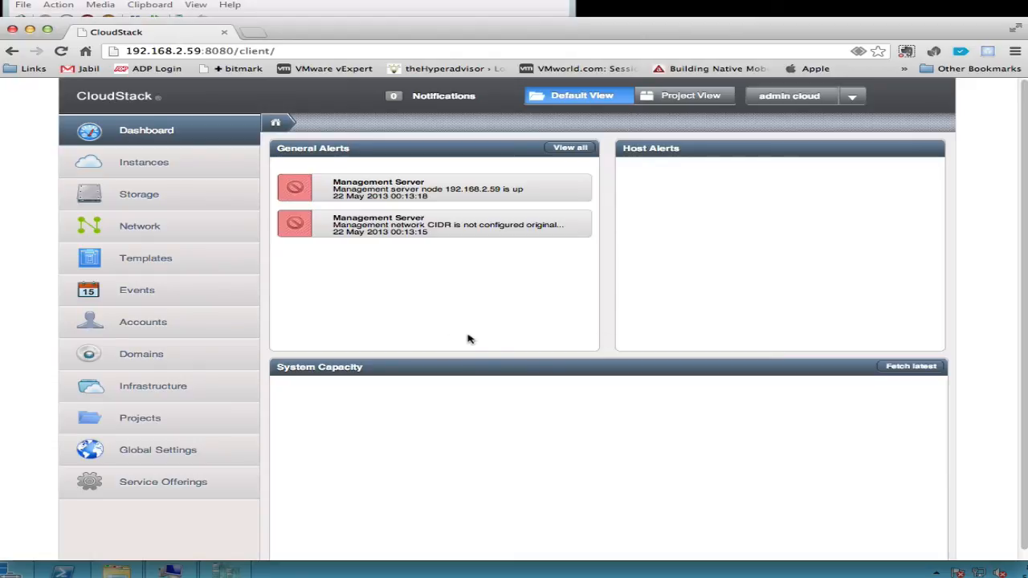
{"action": "mouse_move", "coordinate": [433, 247]}
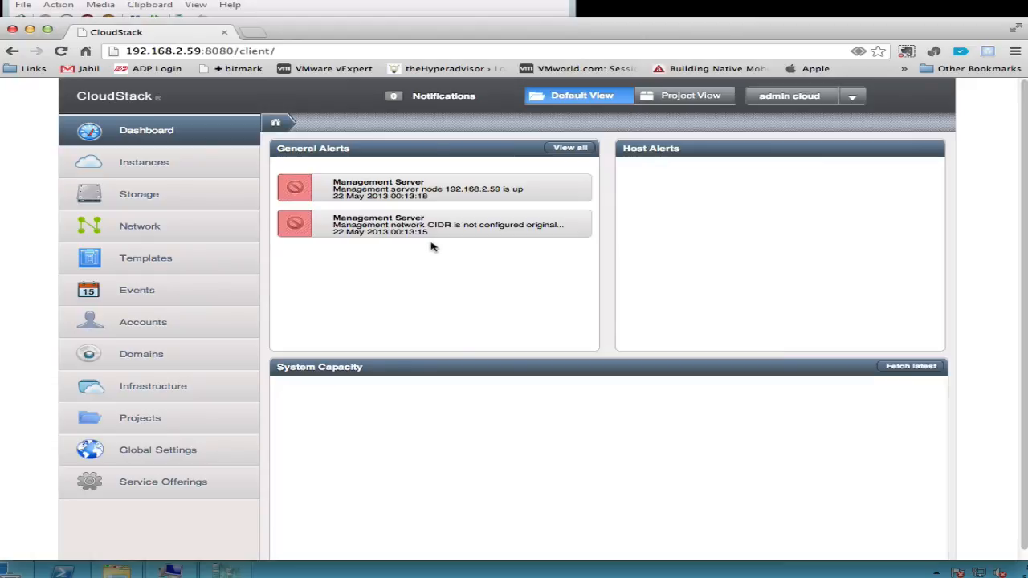
{"action": "mouse_move", "coordinate": [441, 139]}
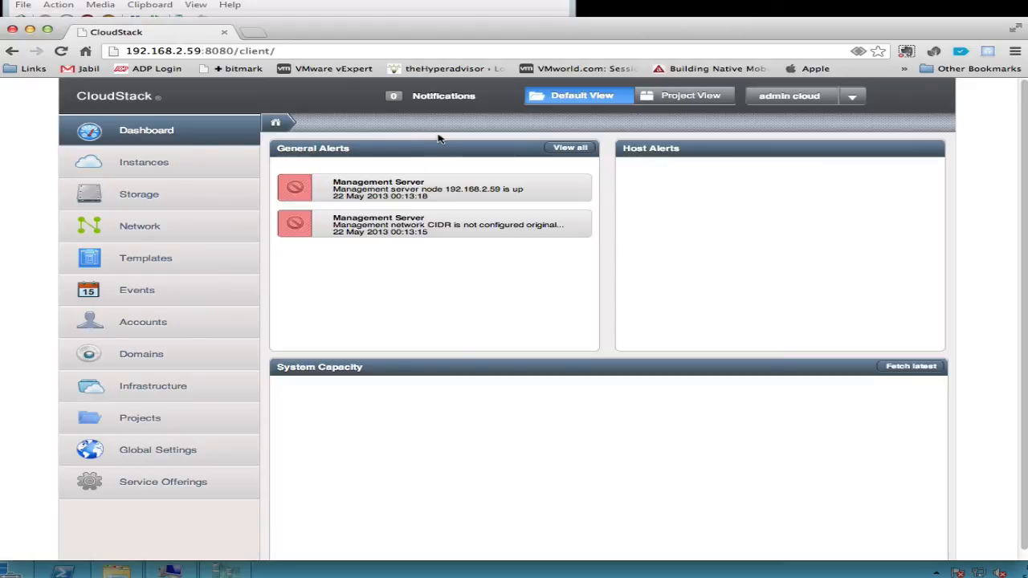